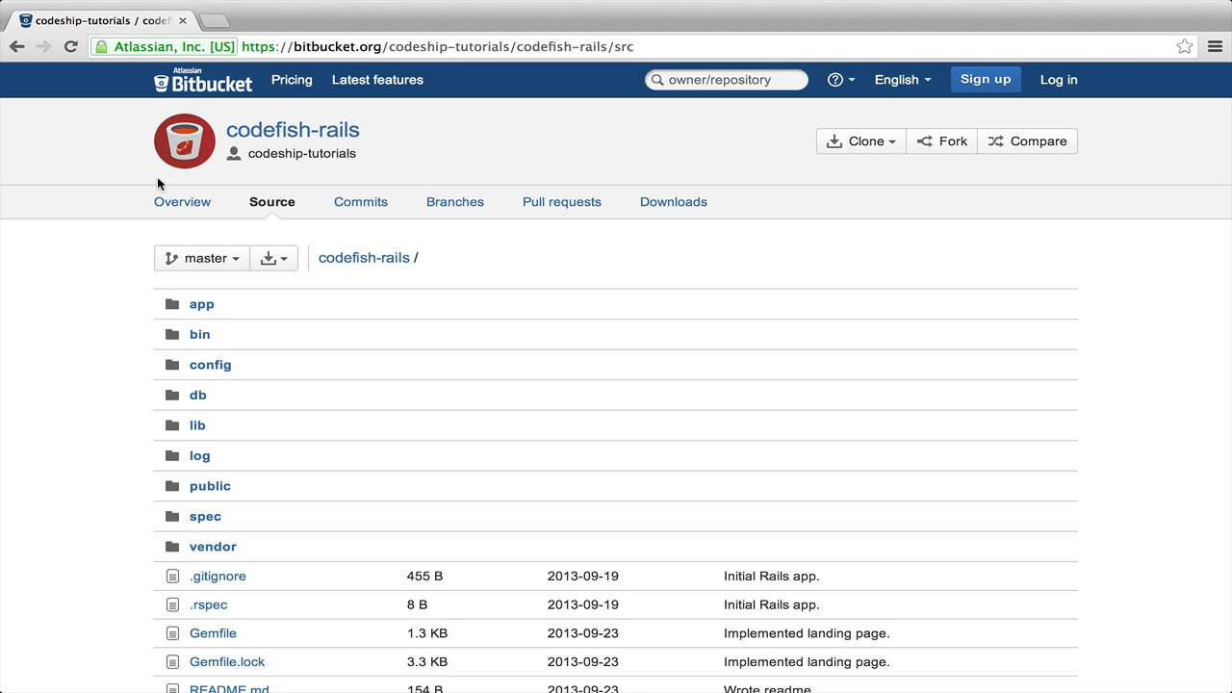
mouse_move(941, 142)
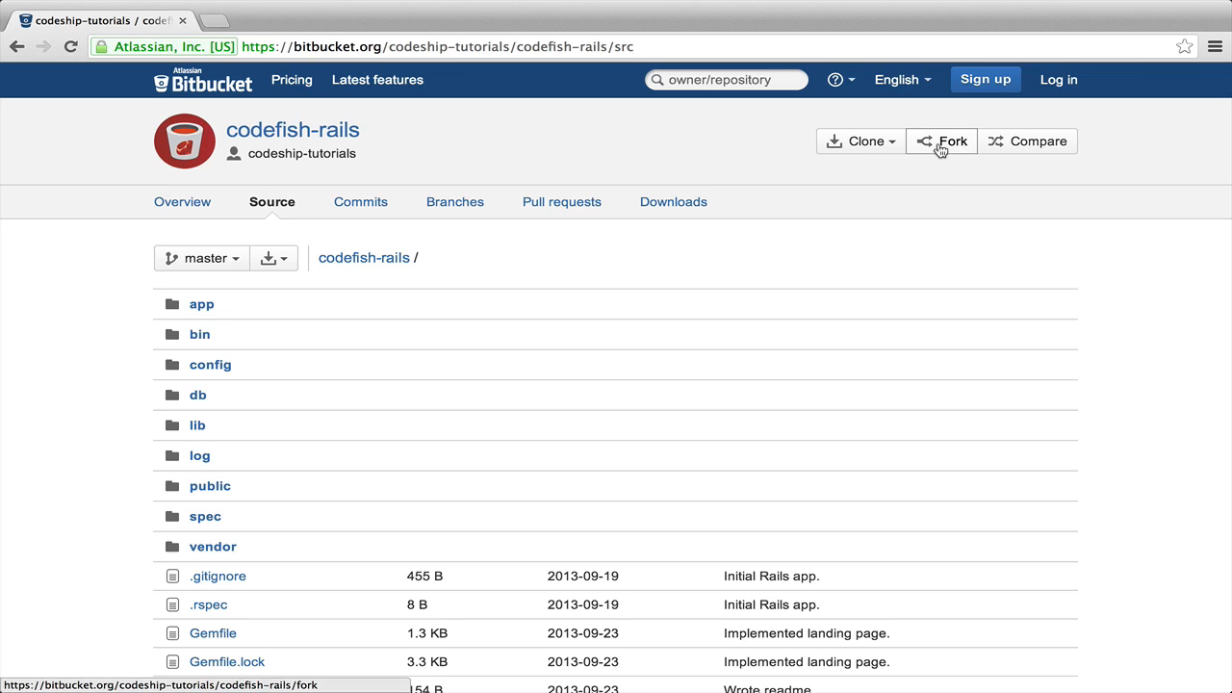
mouse_move(953, 142)
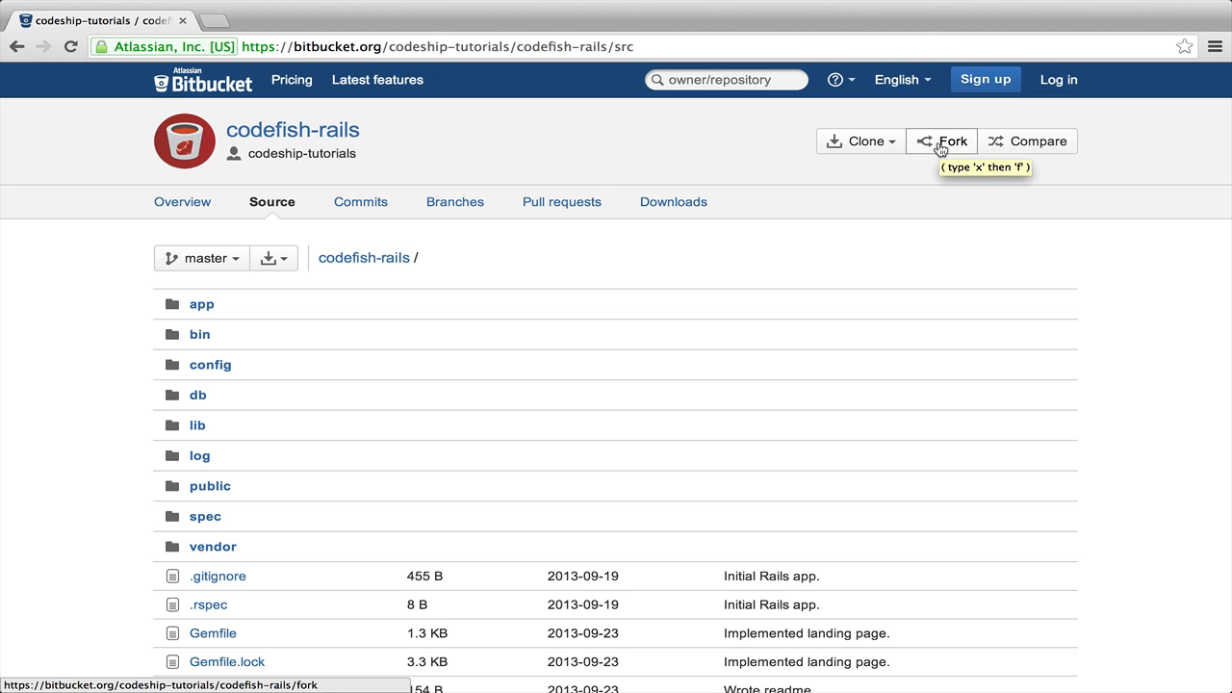
- Load codeship.io in the browser after viewing the codefish-rails repository on Bitbucket
type("codeship.io")
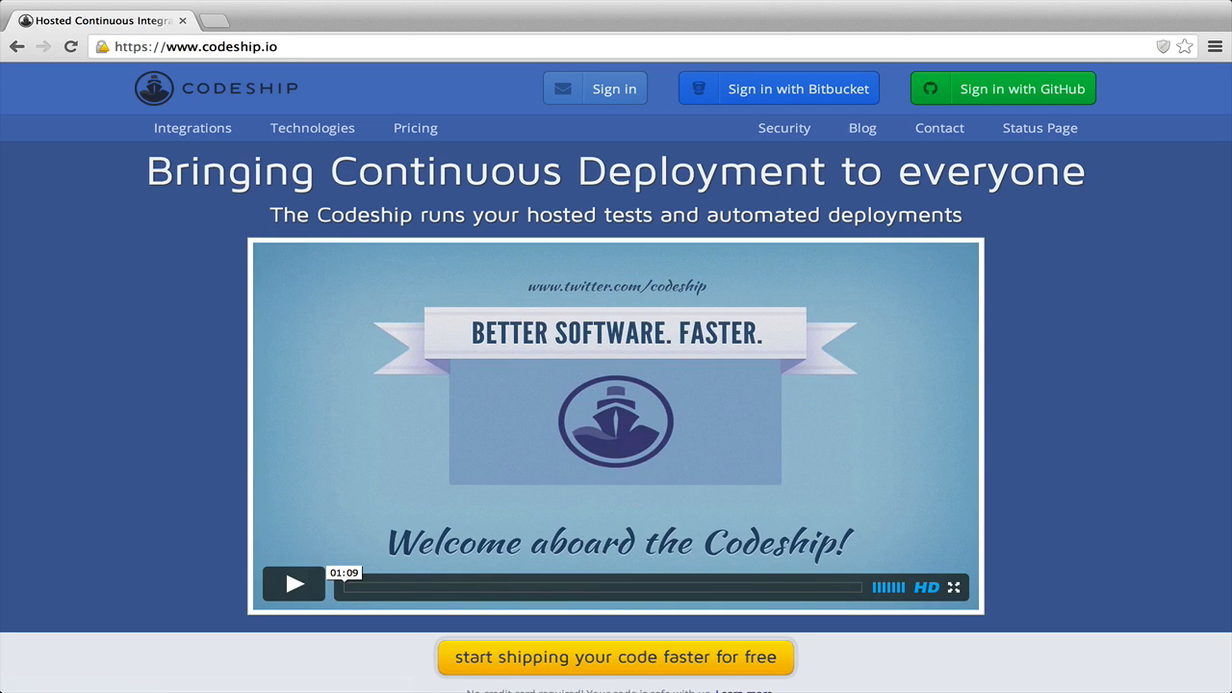
- Sign in with Bitbucket and grant Codeship access to the account's repositories
left_click(796, 89)
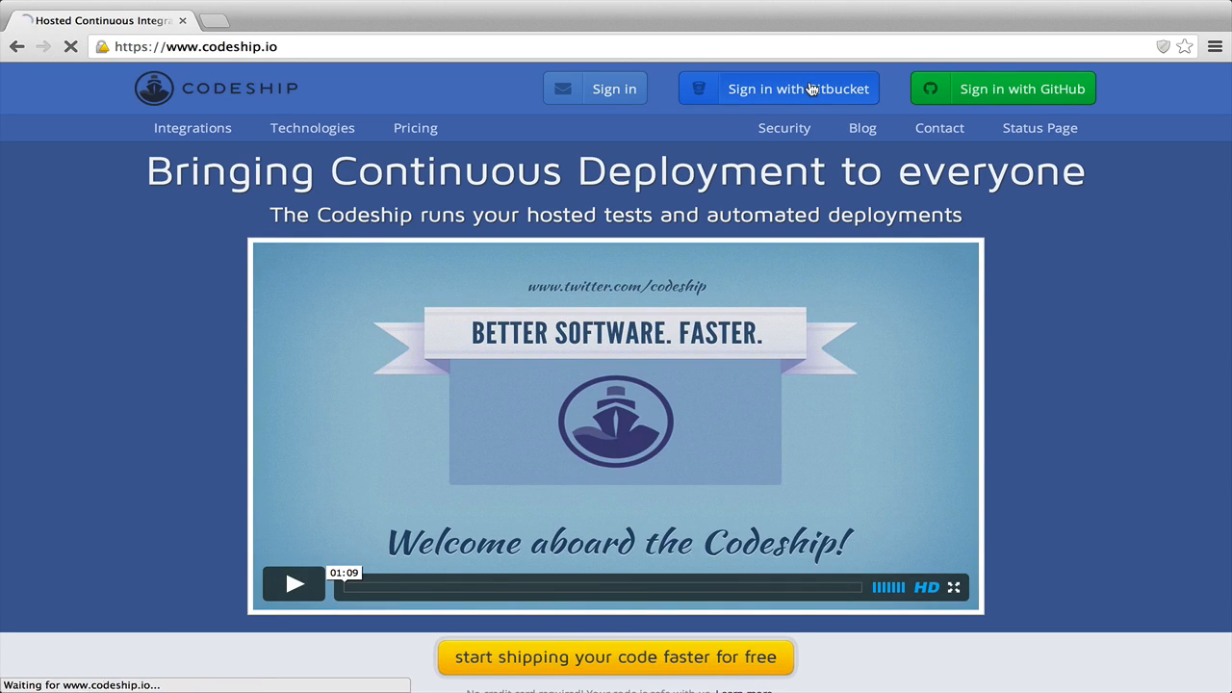
left_click(777, 88)
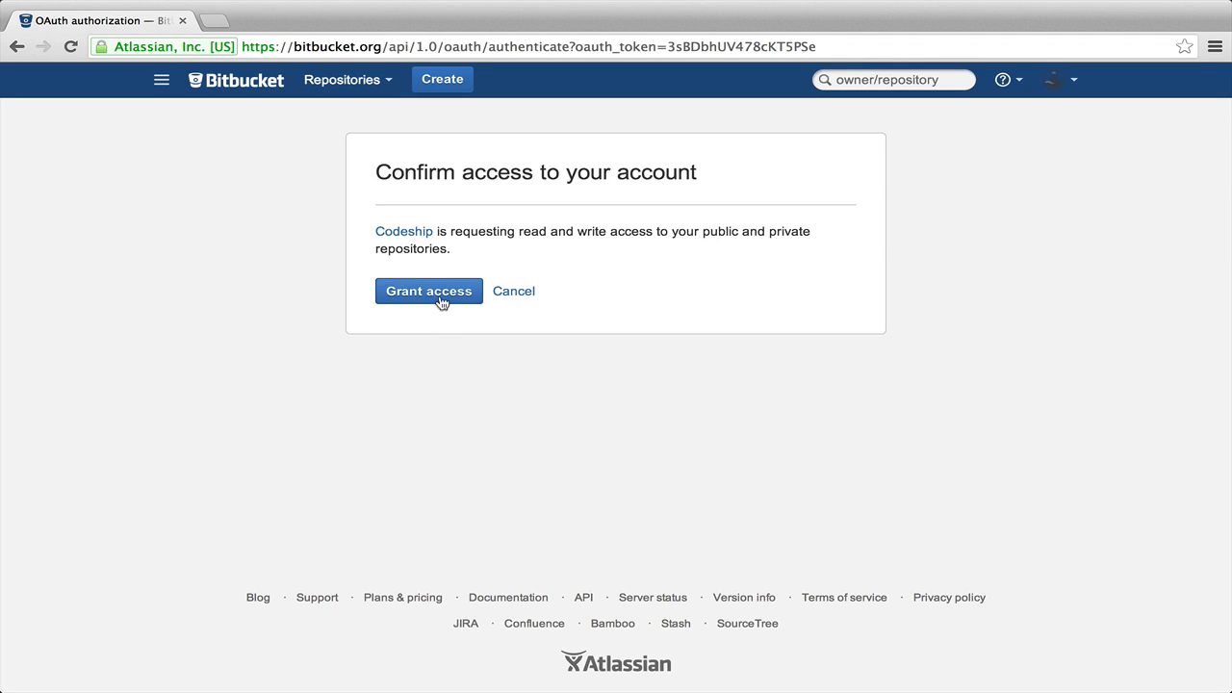
left_click(427, 290)
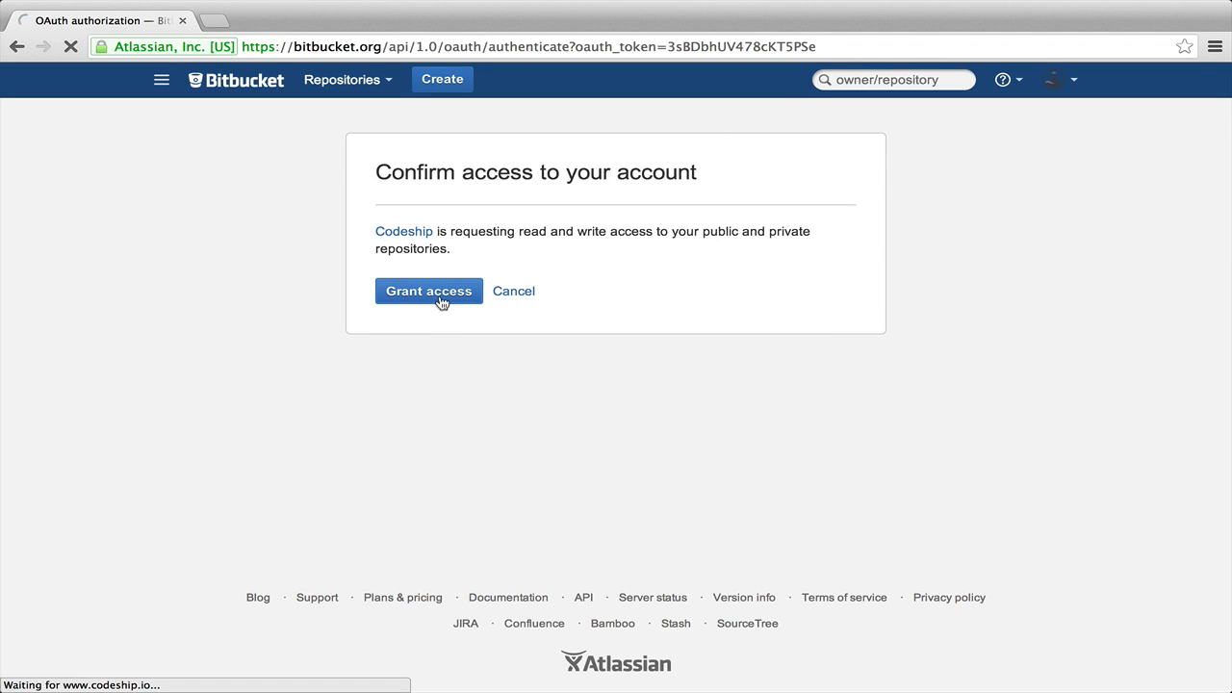
left_click(427, 290)
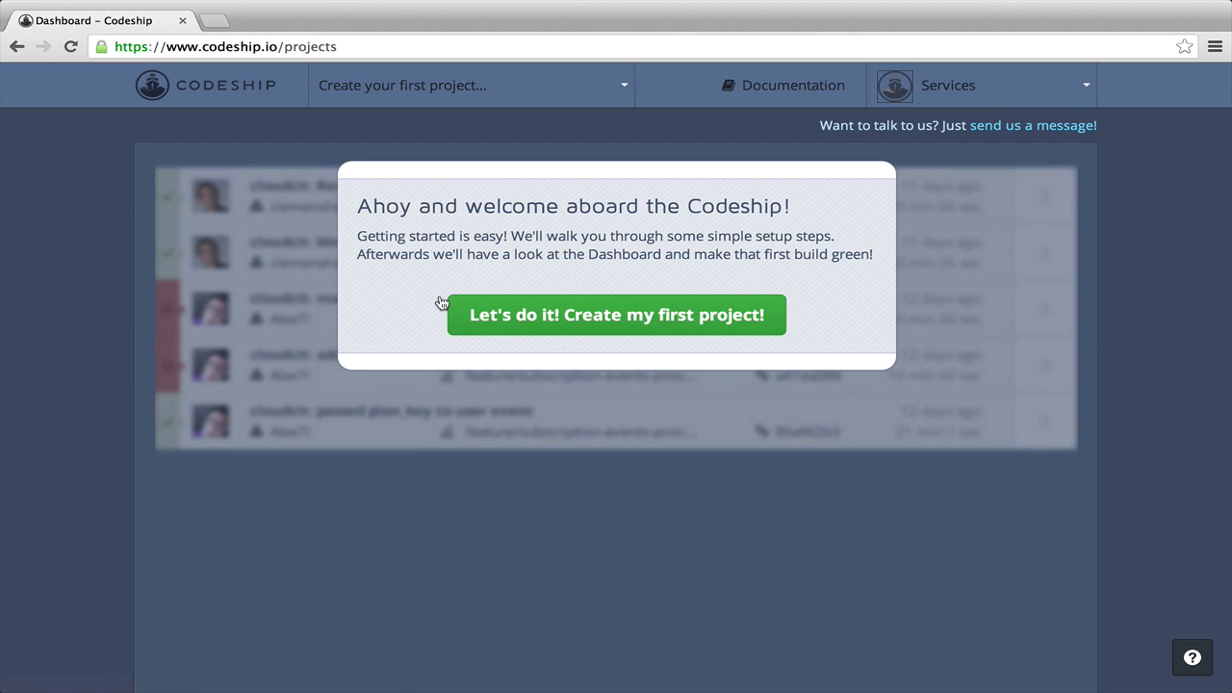
- Create the first project from Bitbucket, searching 'codef' to pick codeship-tutorials/codefish-rails
left_click(616, 316)
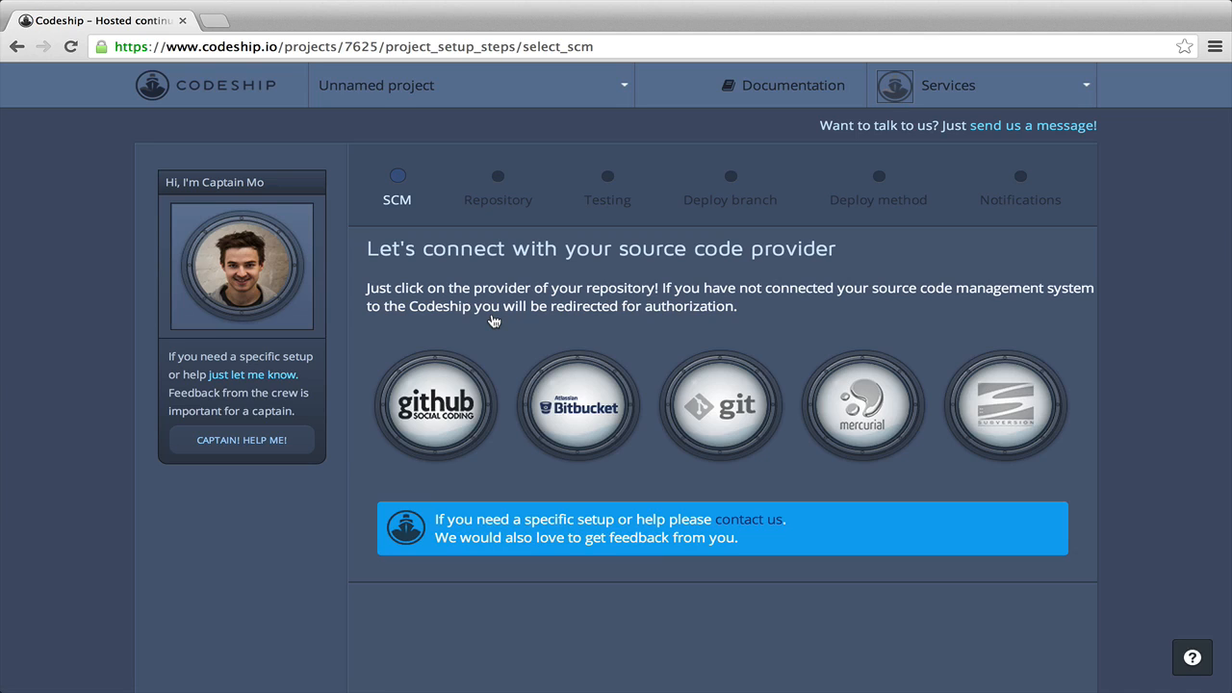
mouse_move(578, 404)
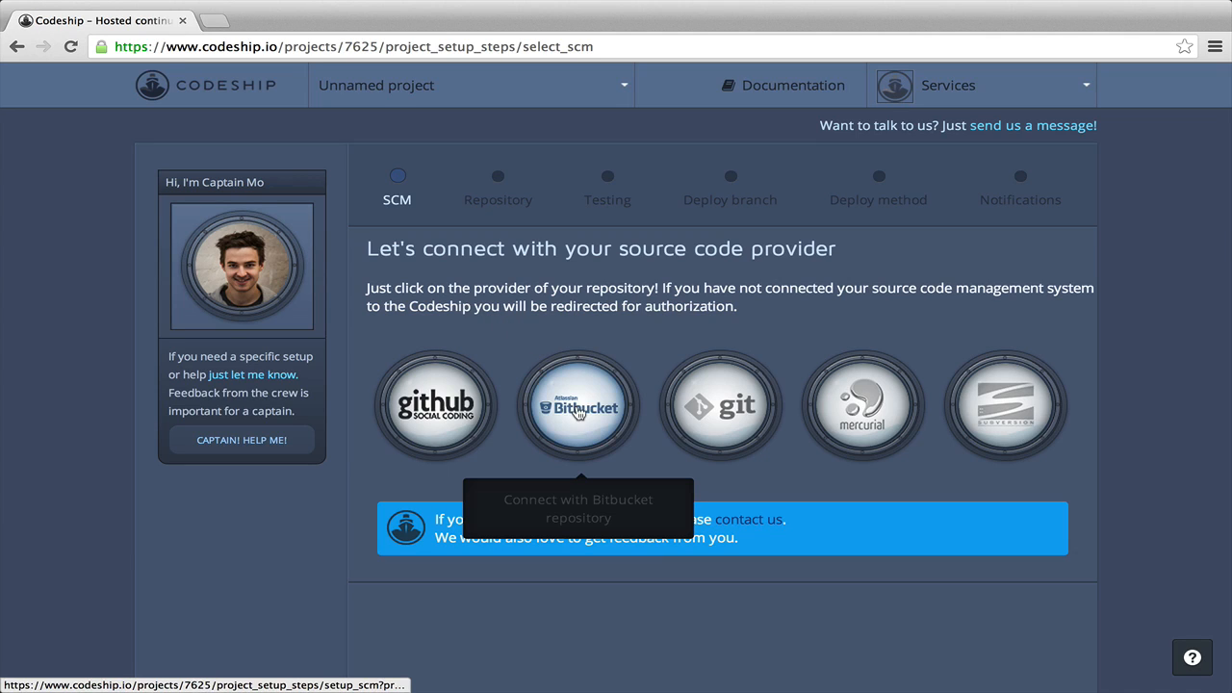
left_click(578, 404)
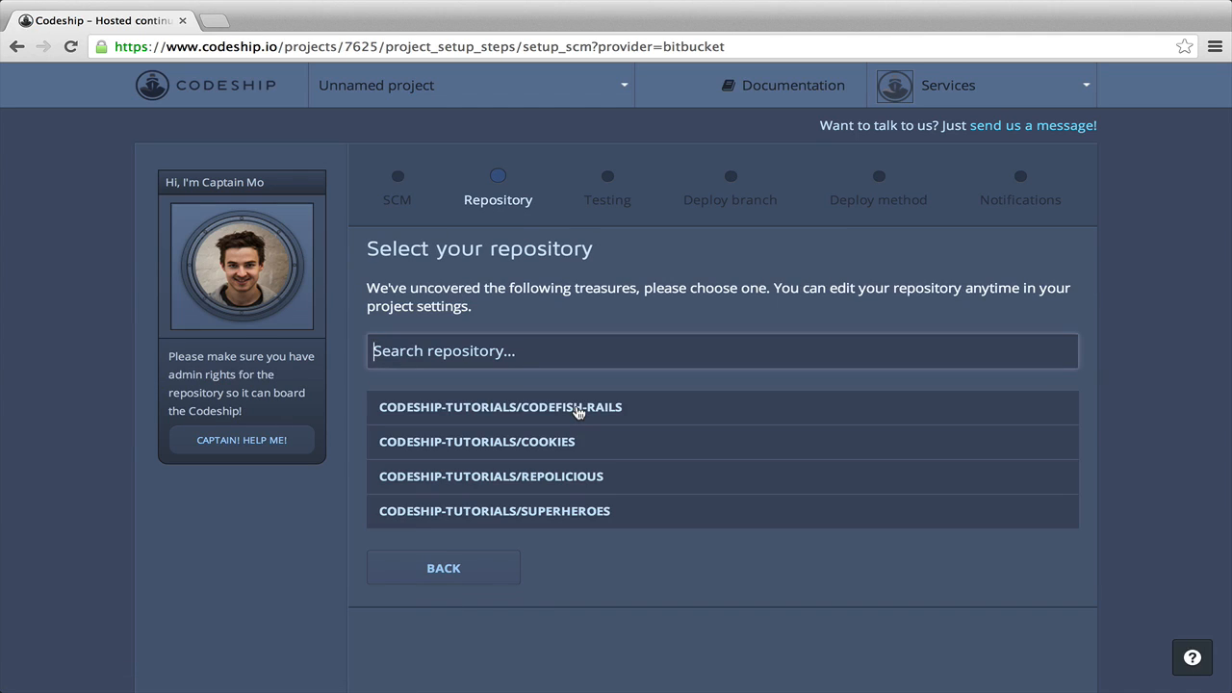
type("codef")
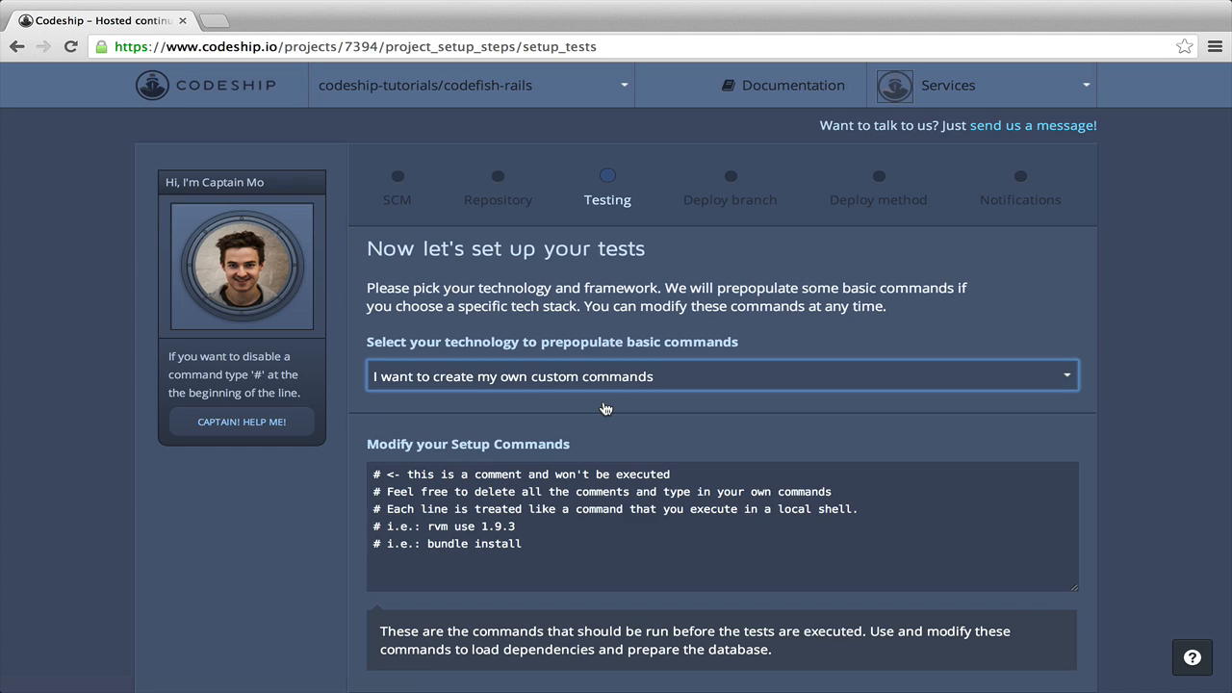
- Choose Ruby on Rails to prefill the test setup commands, then bring up iTerm
left_click(722, 375)
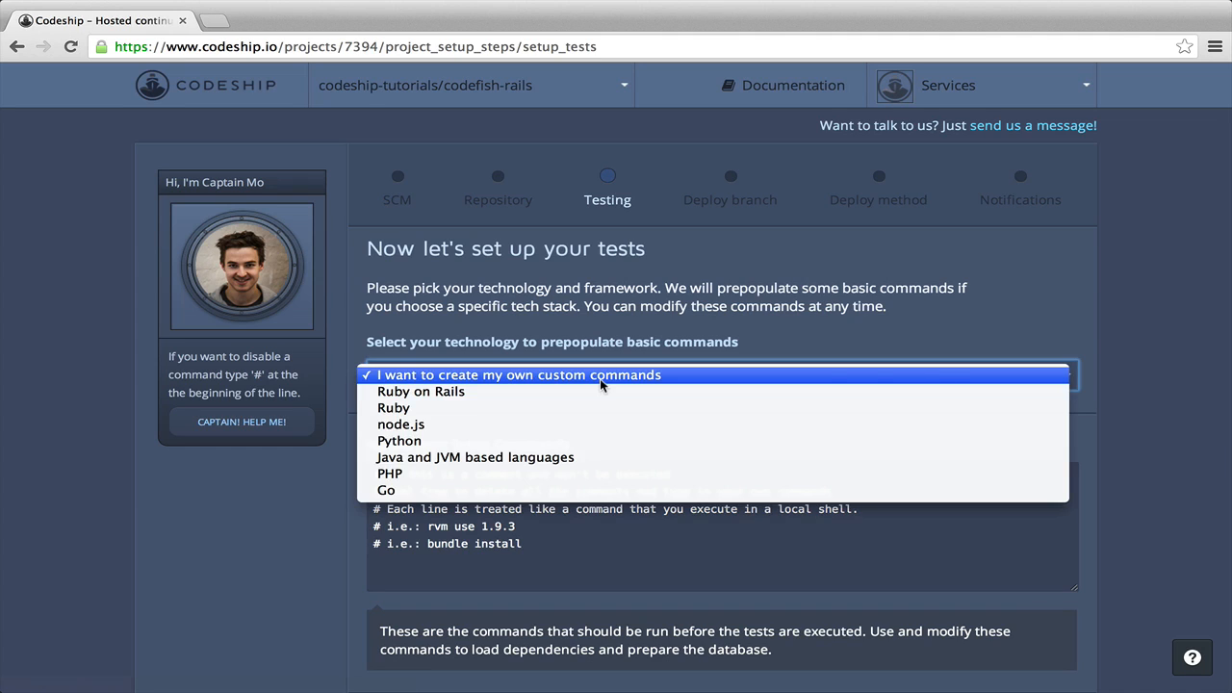
left_click(419, 391)
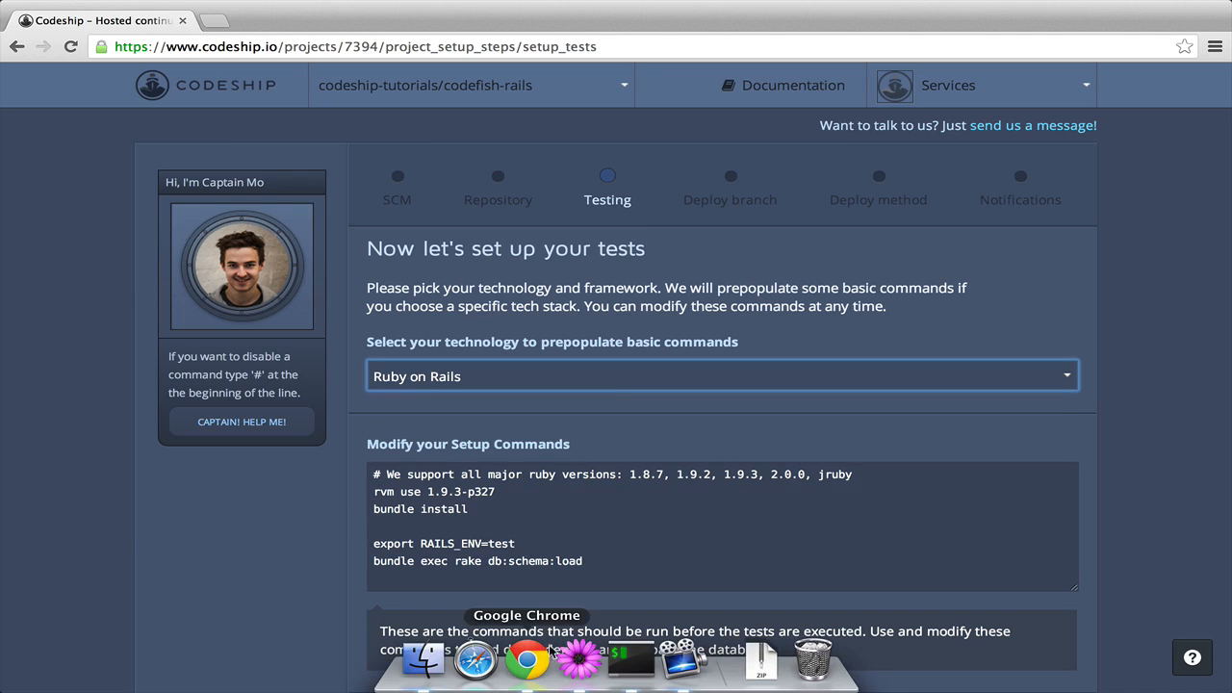
left_click(631, 658)
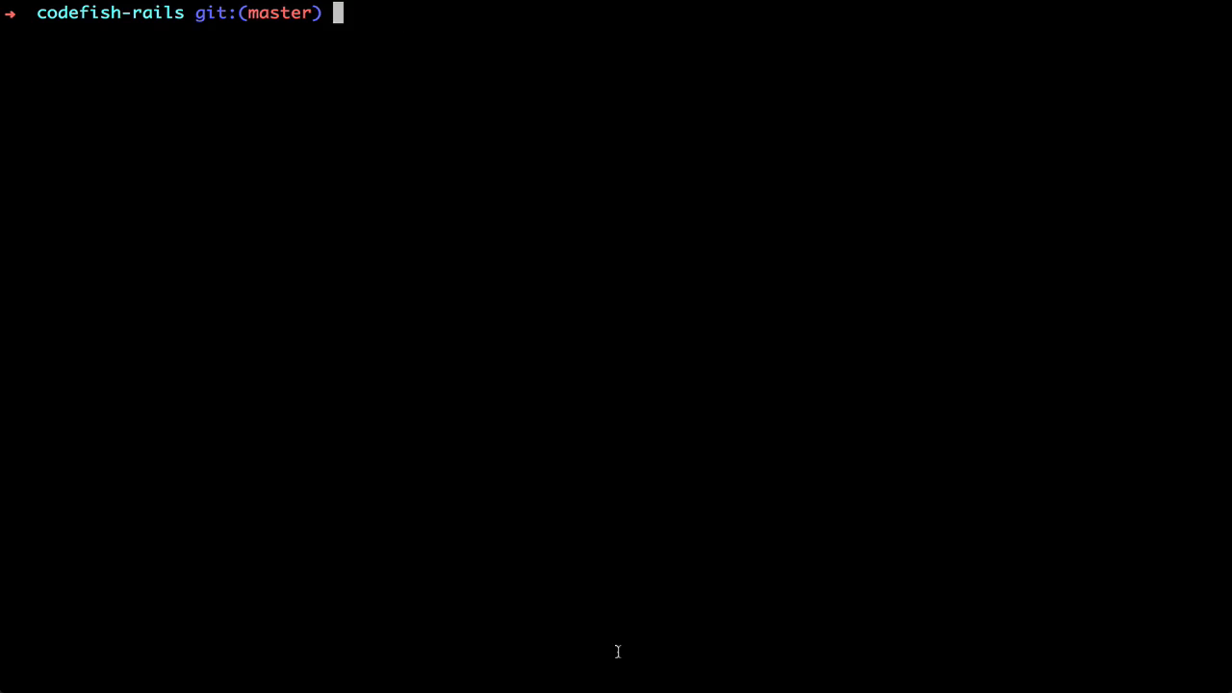
- Run ruby -v, copy the reported version 2.0.0p195, and return to Chrome
type("ruby -v")
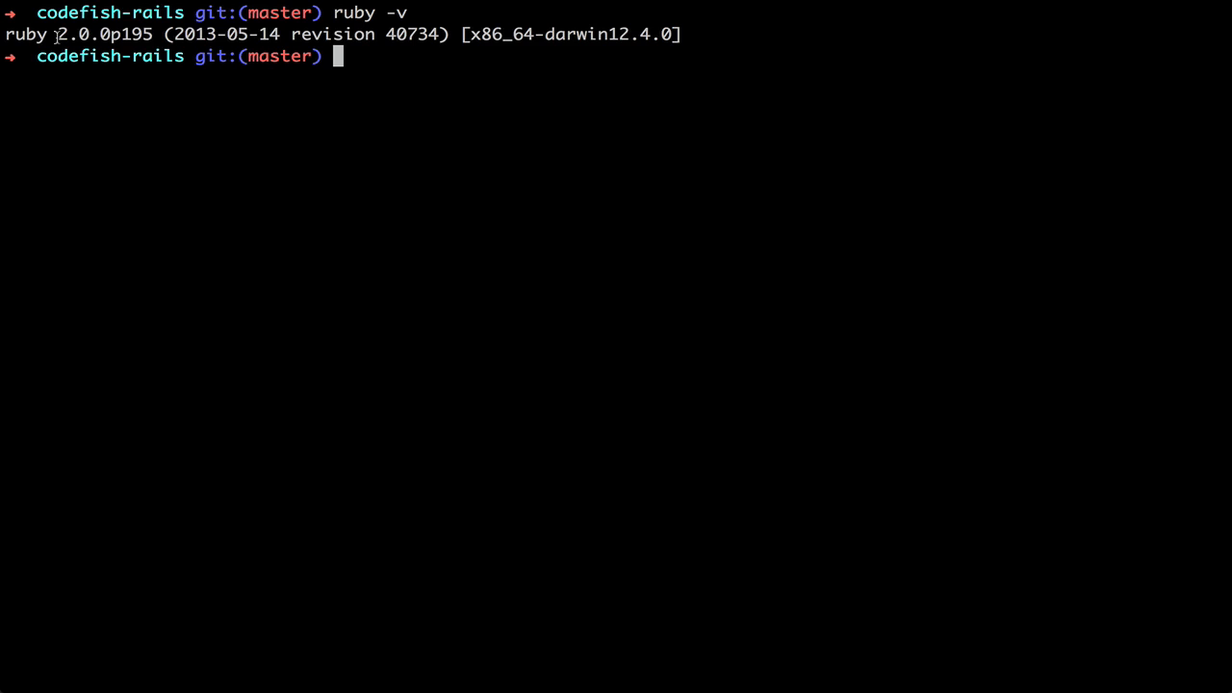
right_click(96, 35)
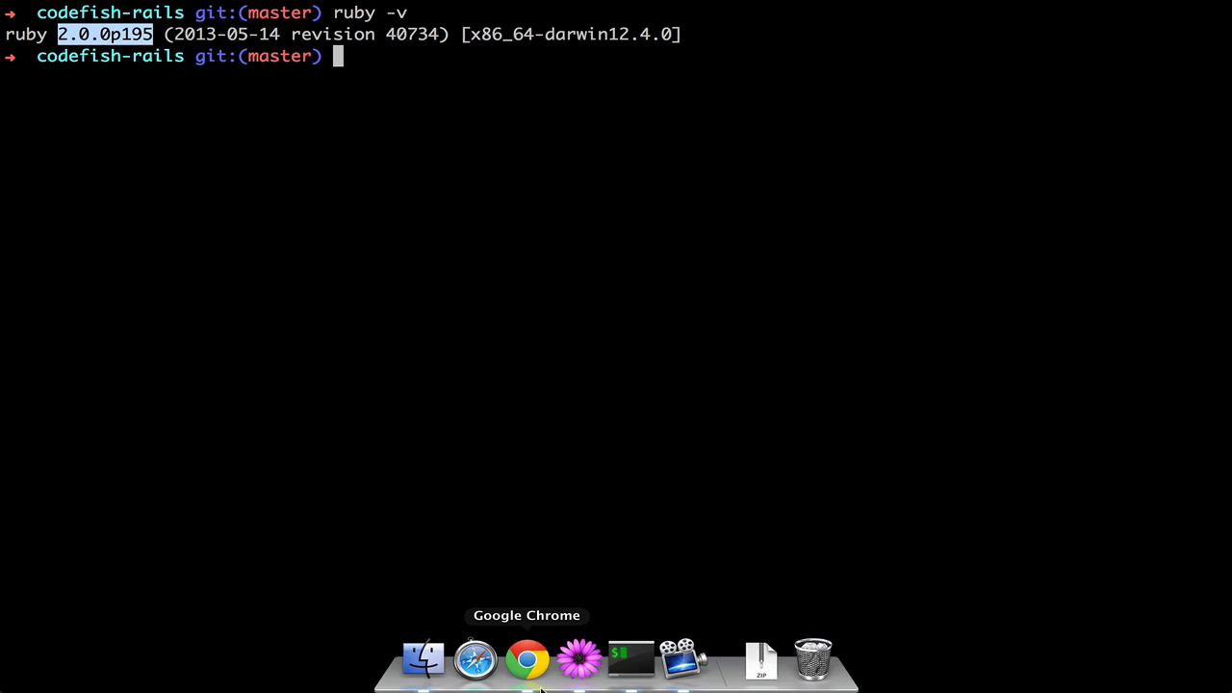
left_click(527, 659)
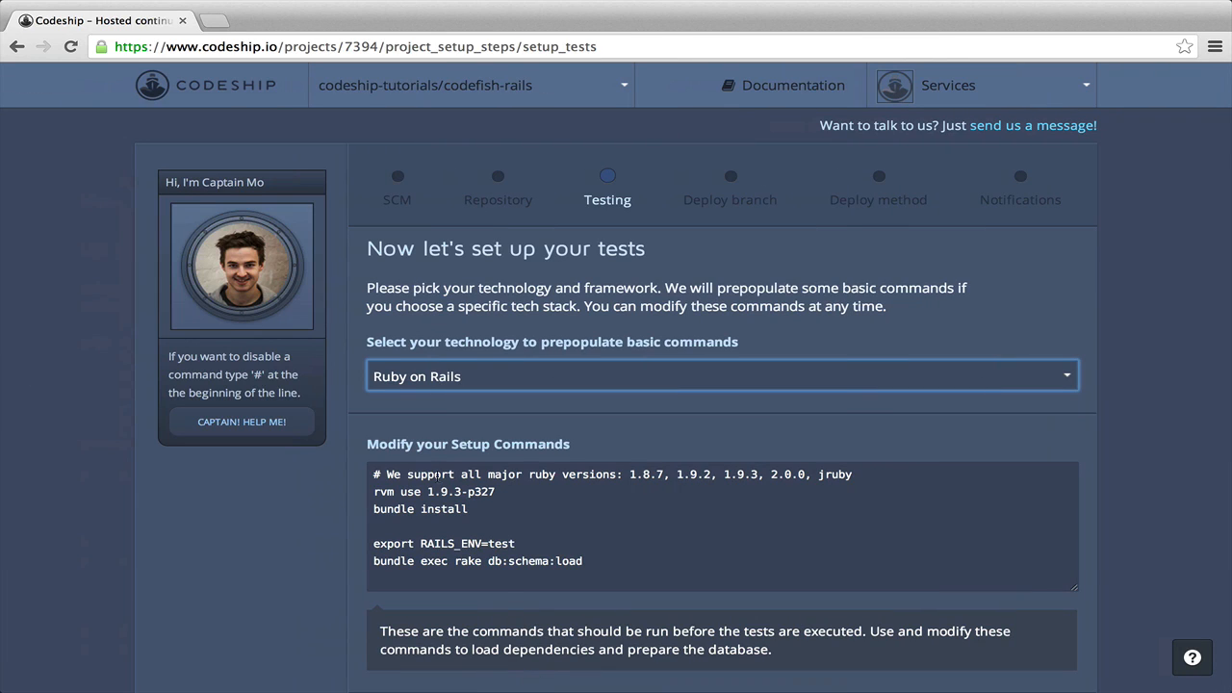
- Set setup to rvm 2.0.0-p195, run bundle exec rspec instead of rake, and save to the dashboard
right_click(459, 492)
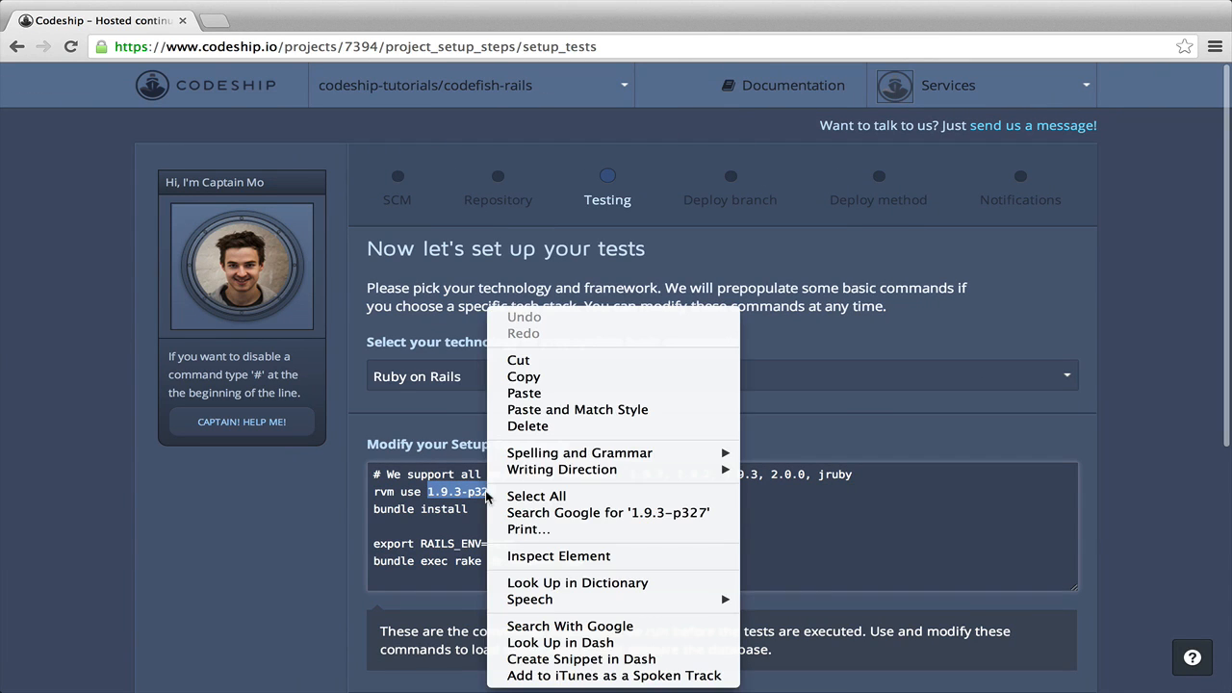
type("2.0.0p195")
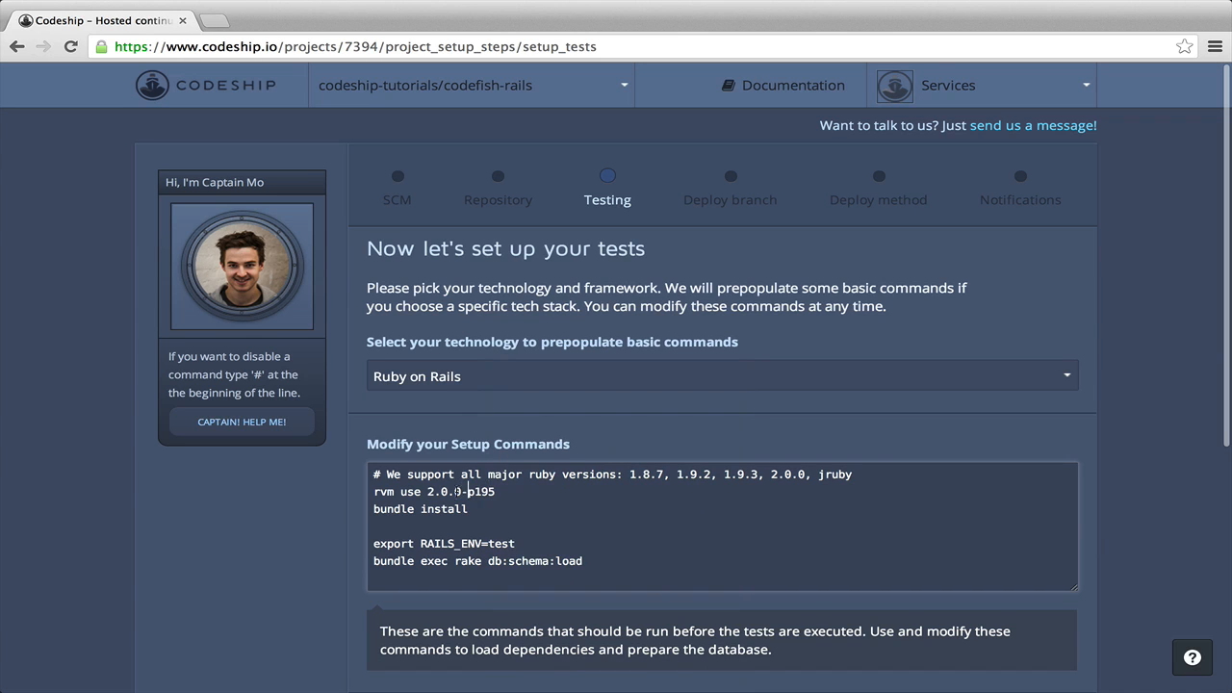
scroll("down", 3)
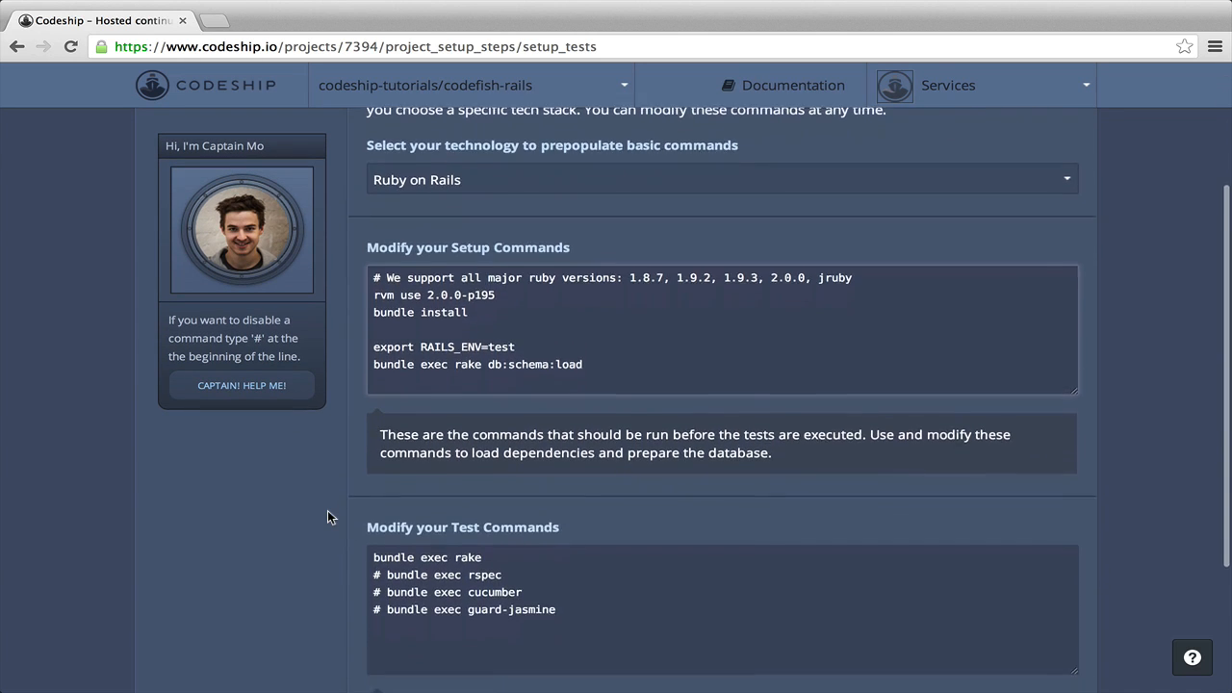
scroll("down", 3)
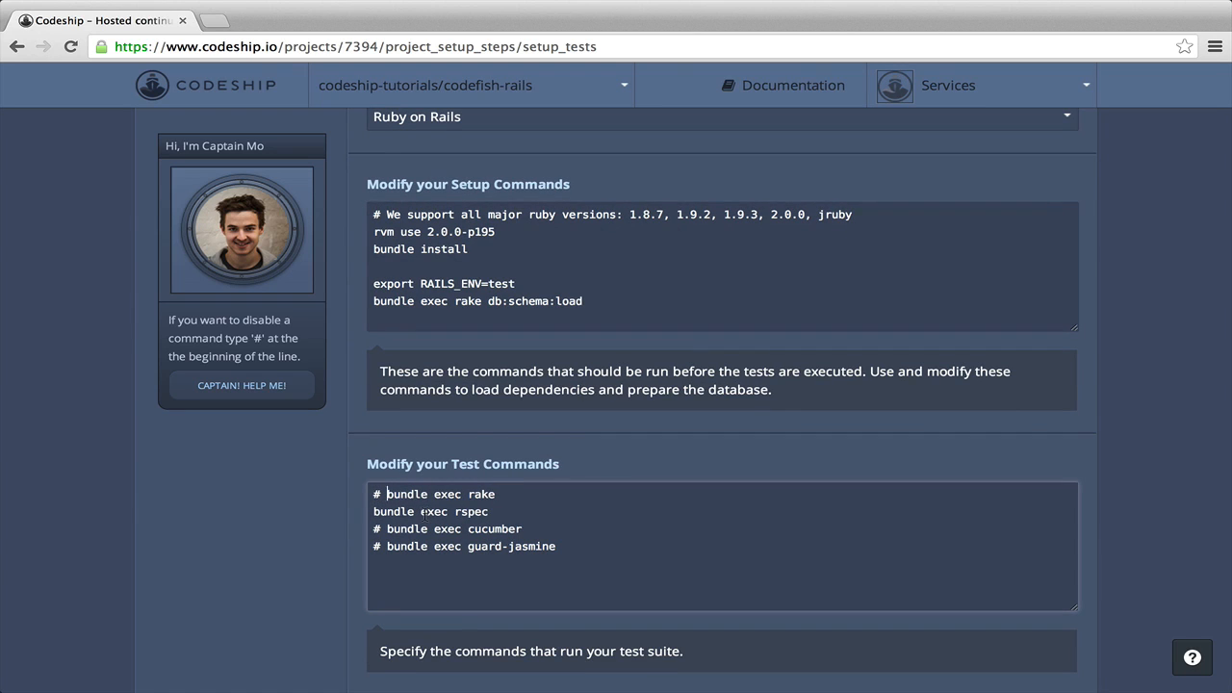
scroll("down", 3)
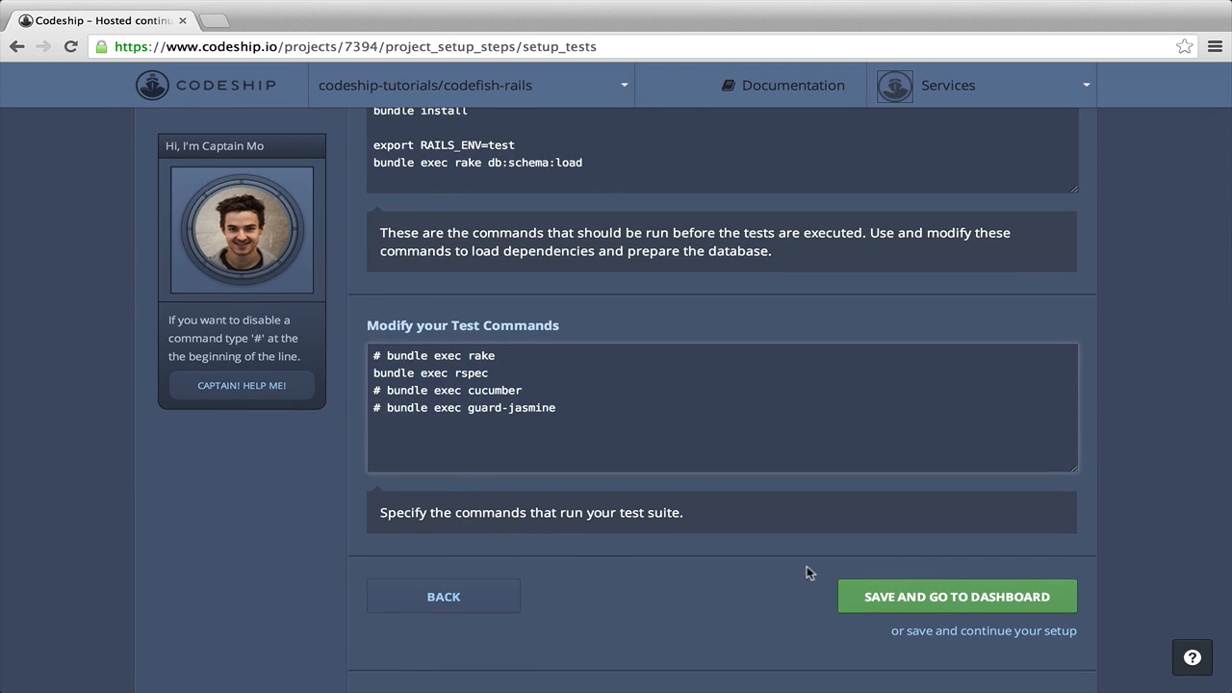
left_click(956, 597)
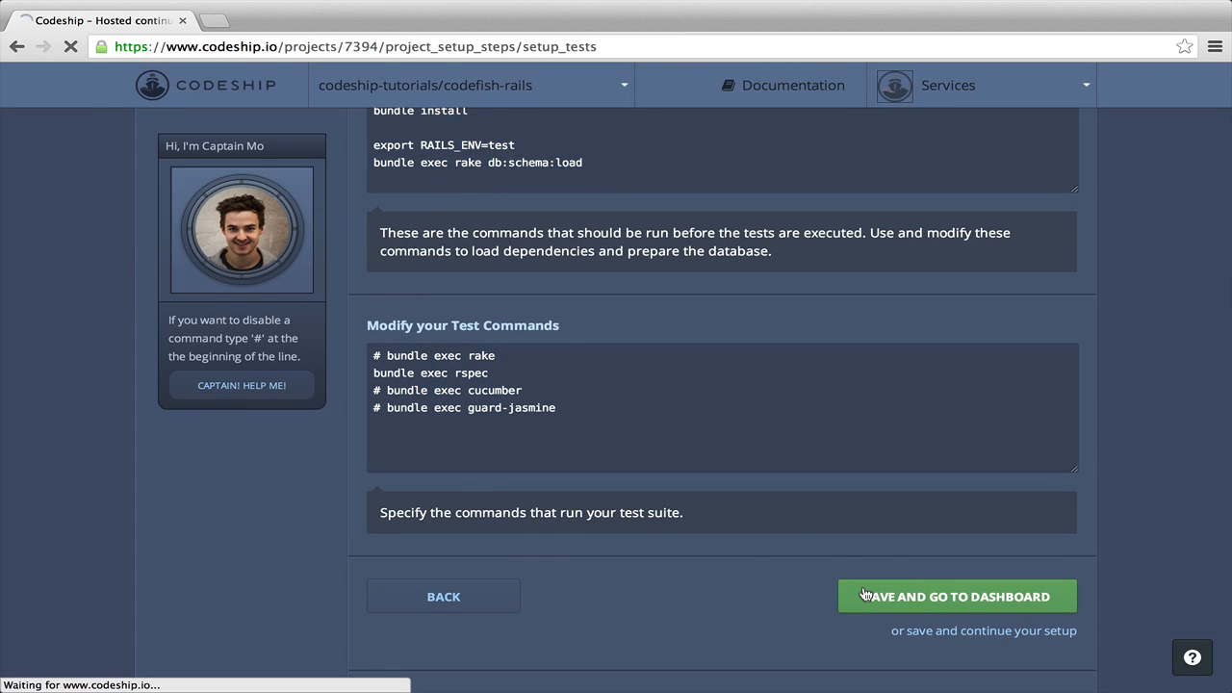
left_click(956, 597)
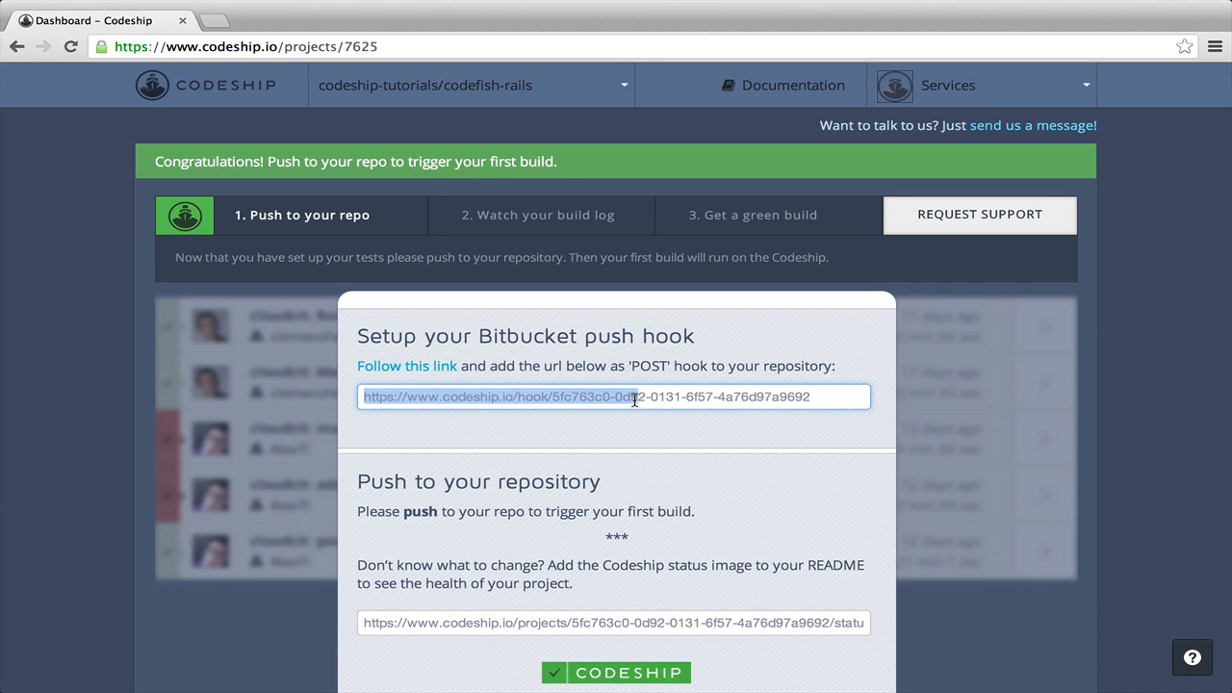
- Copy the push hook URL and follow the link to Bitbucket's codefish-rails hooks settings
right_click(633, 396)
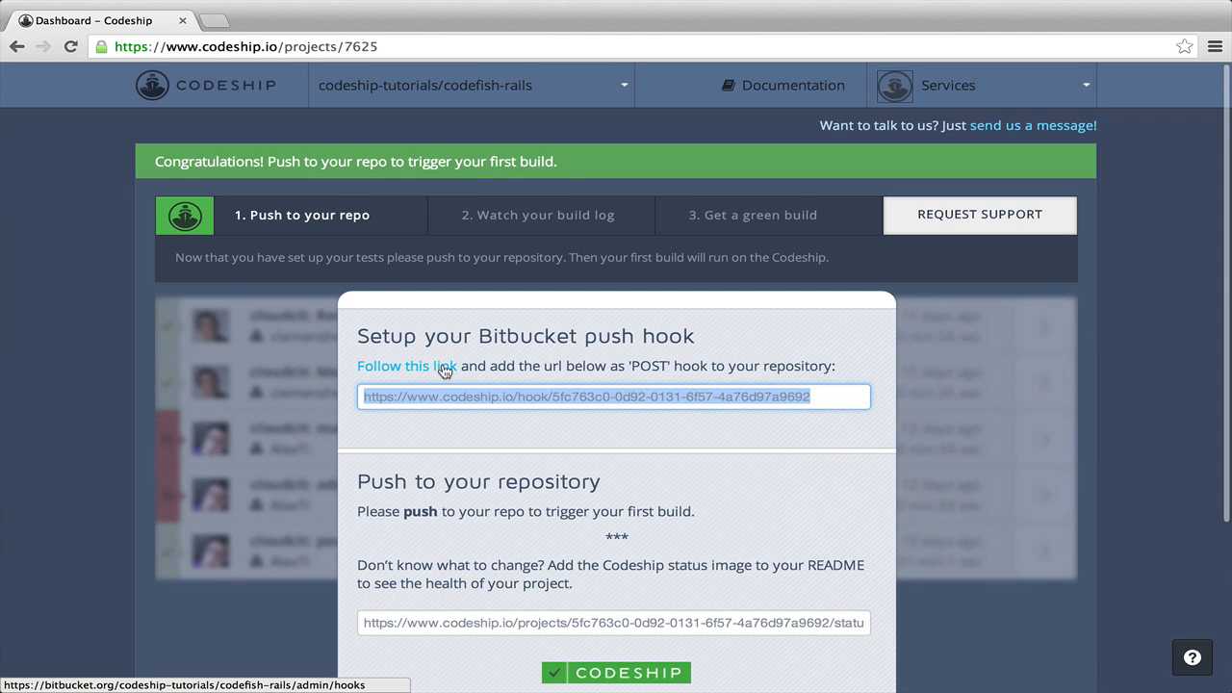
left_click(406, 366)
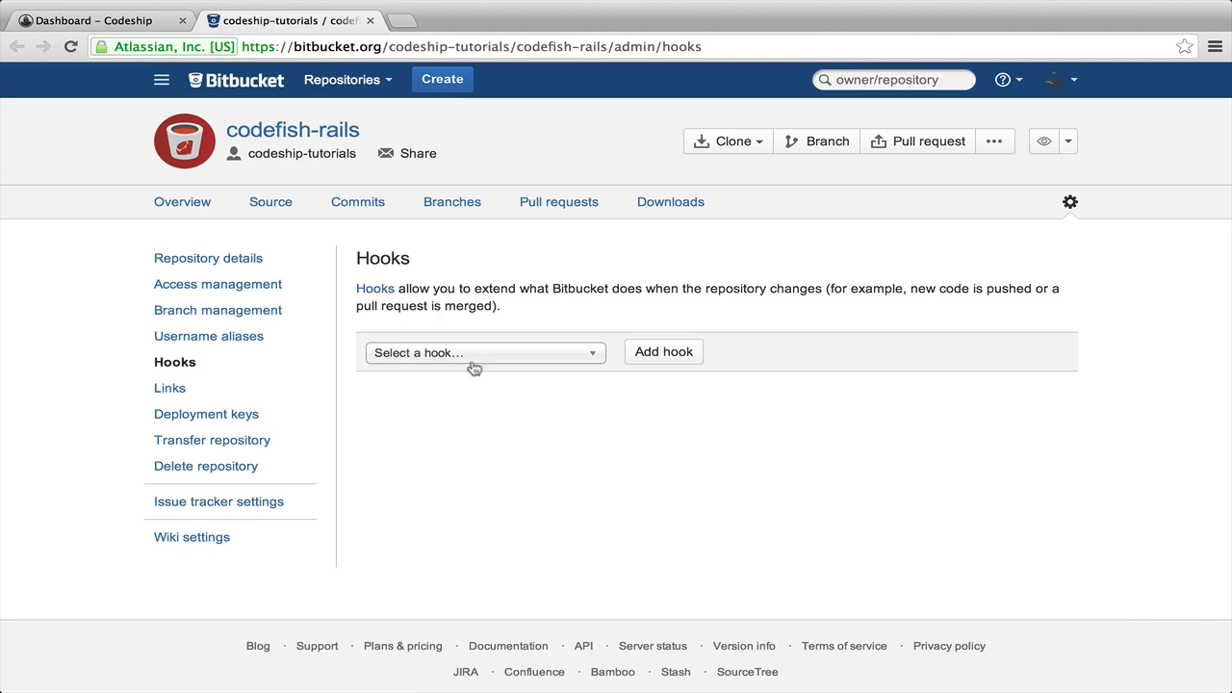
left_click(485, 352)
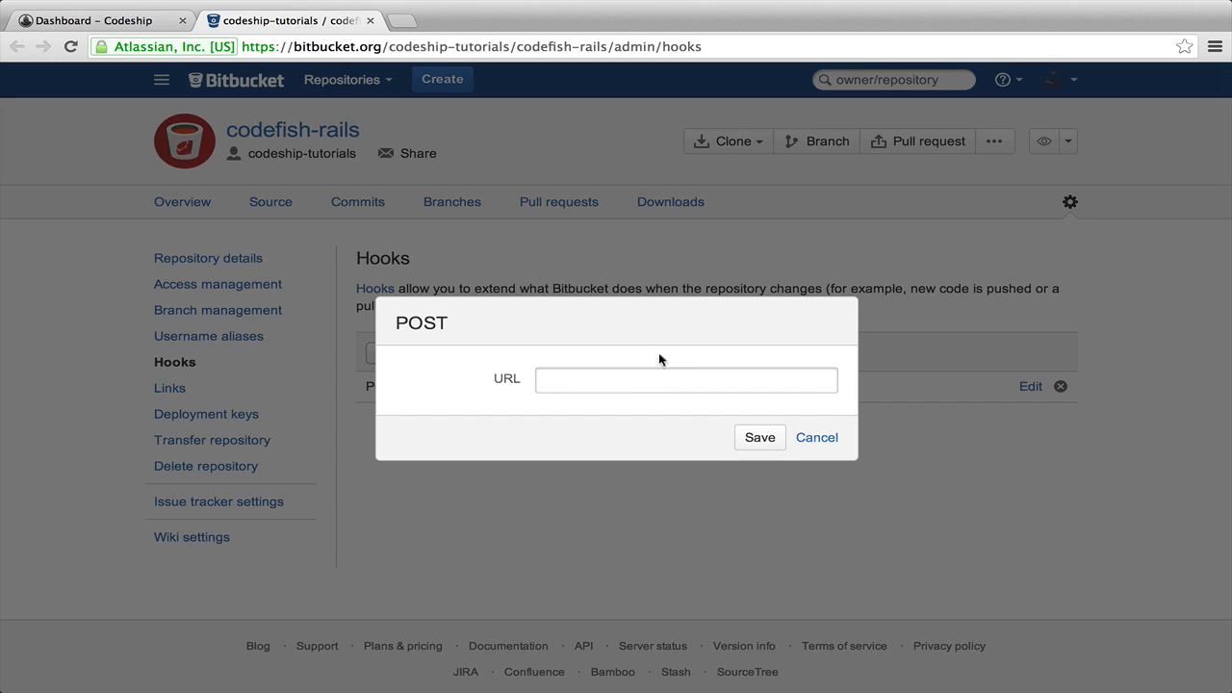
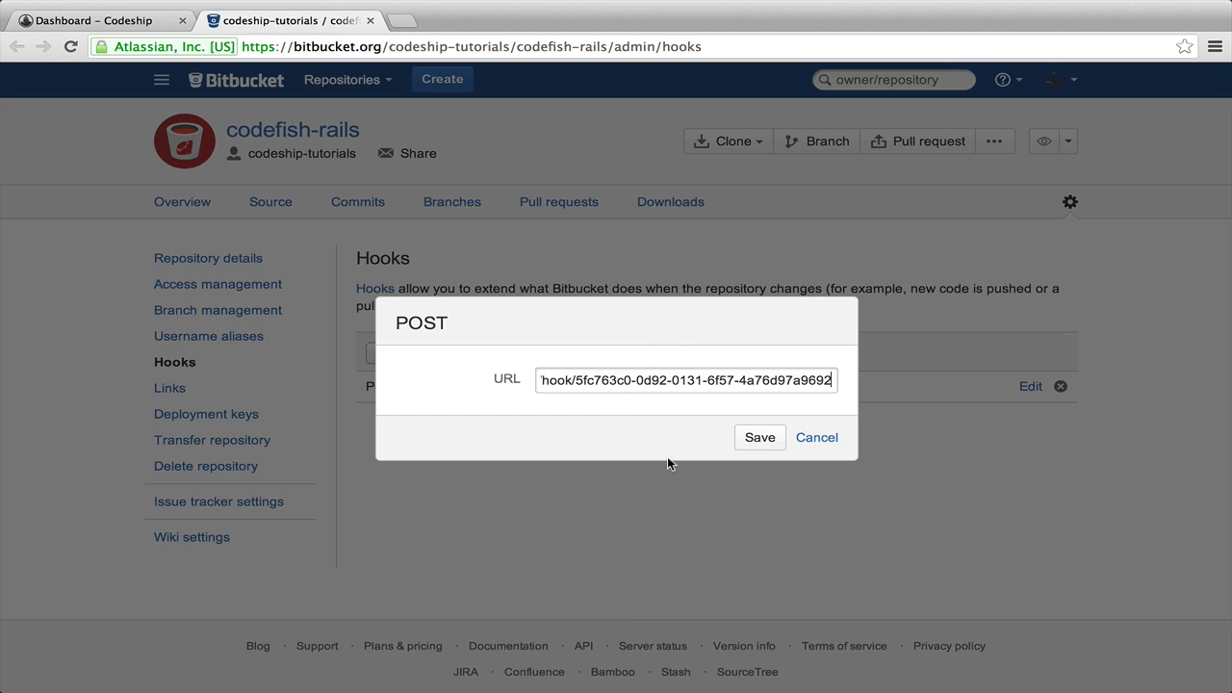
left_click(758, 437)
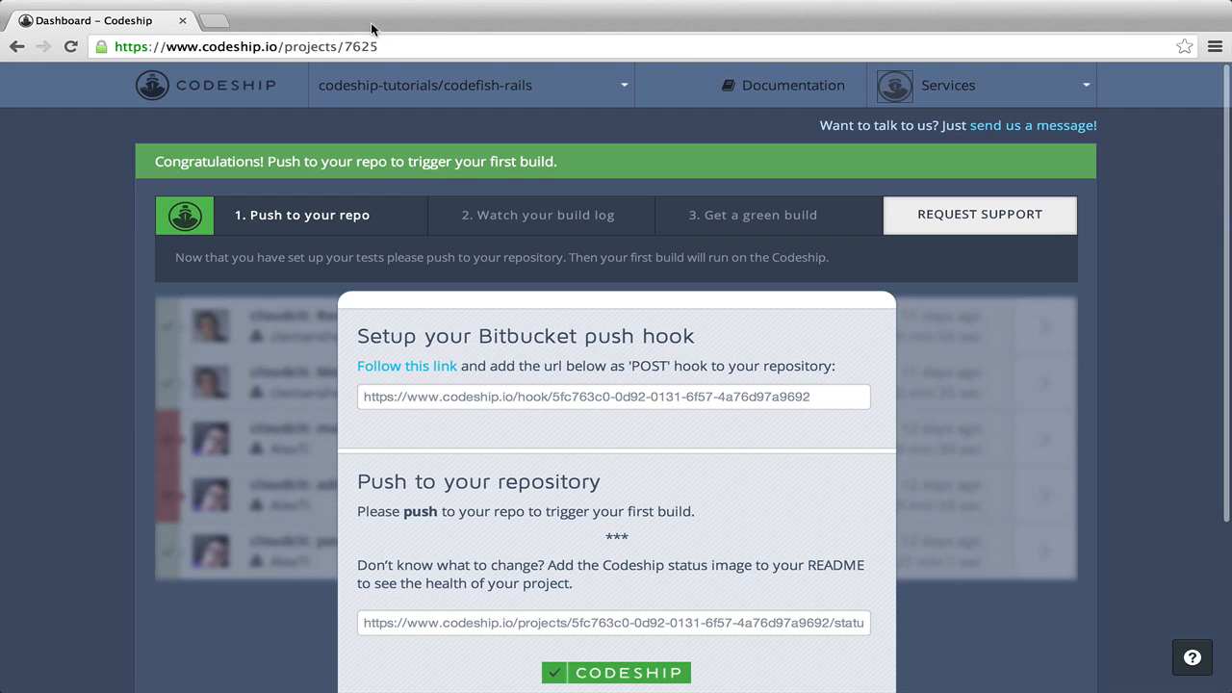
mouse_move(360, 73)
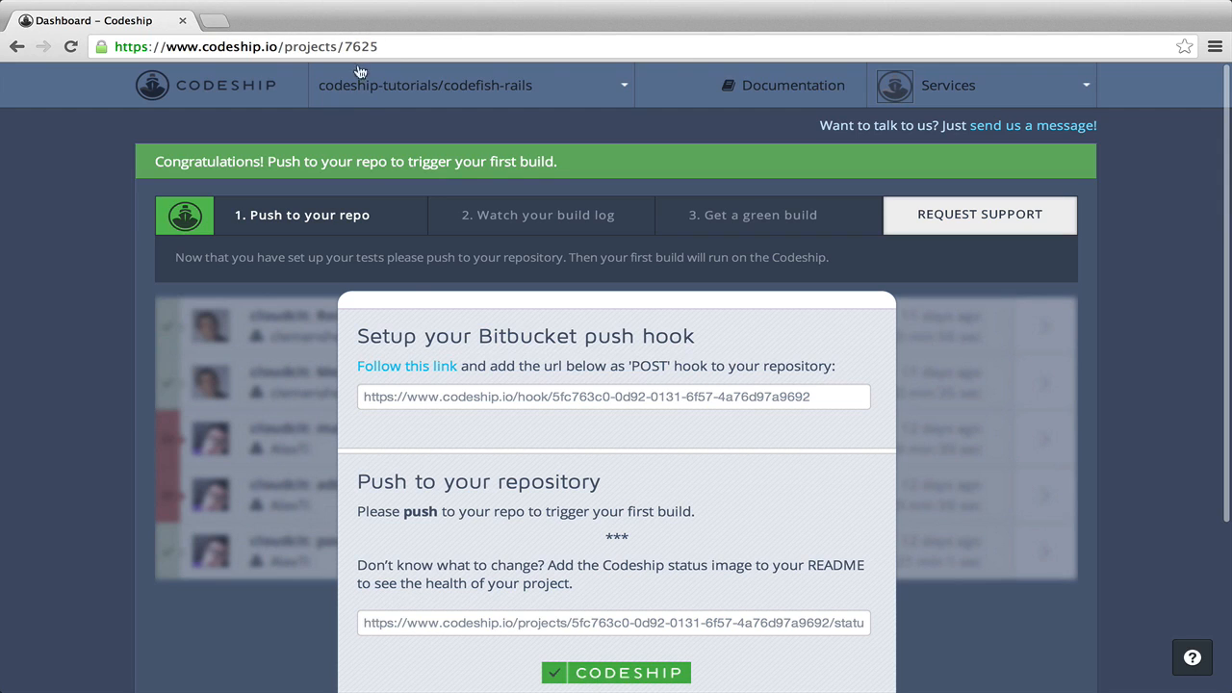
mouse_move(593, 673)
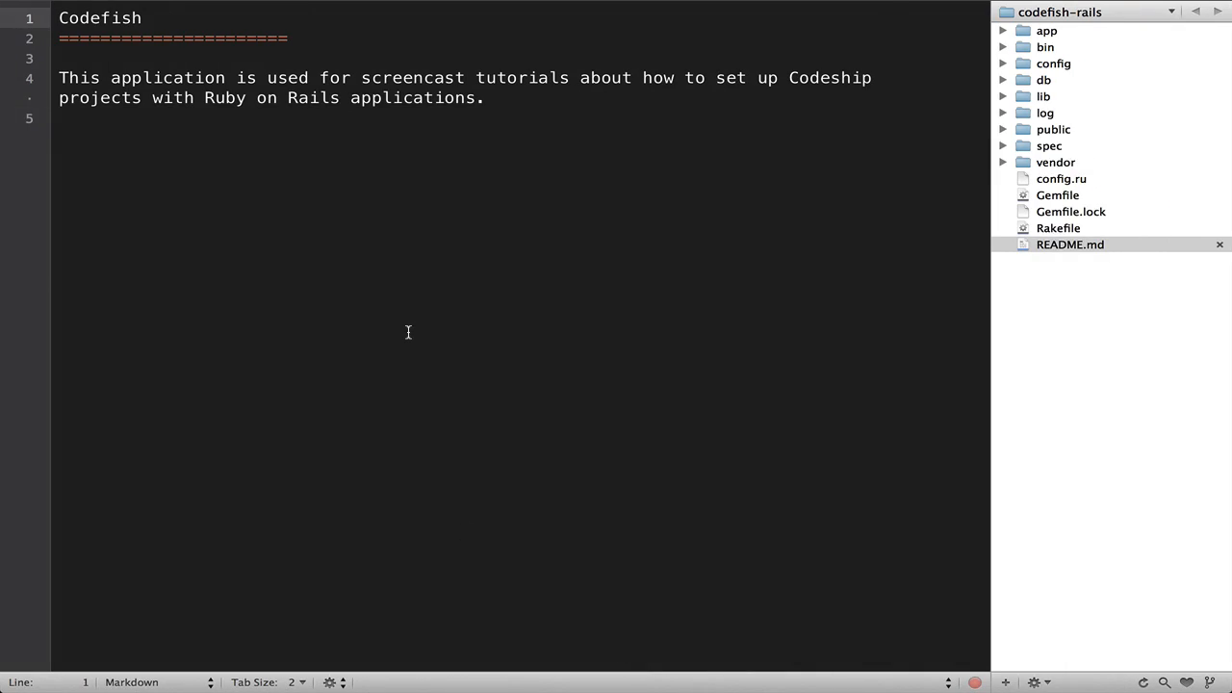
type("![Codes]")
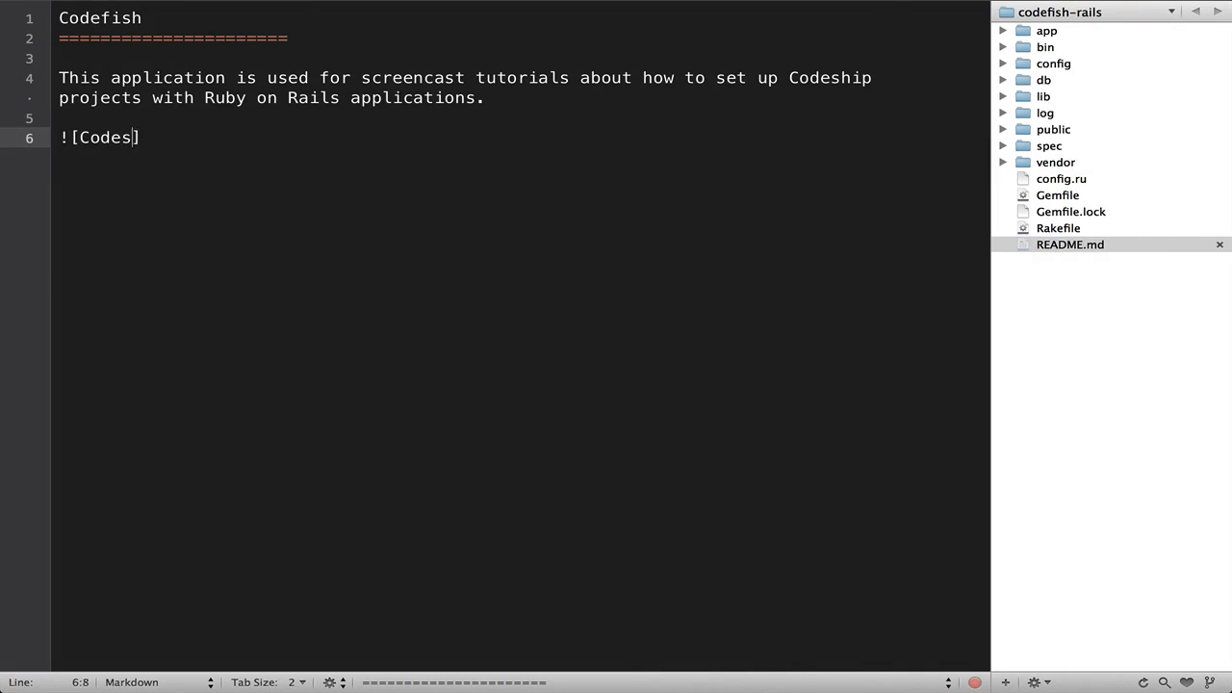
type("hip Status")
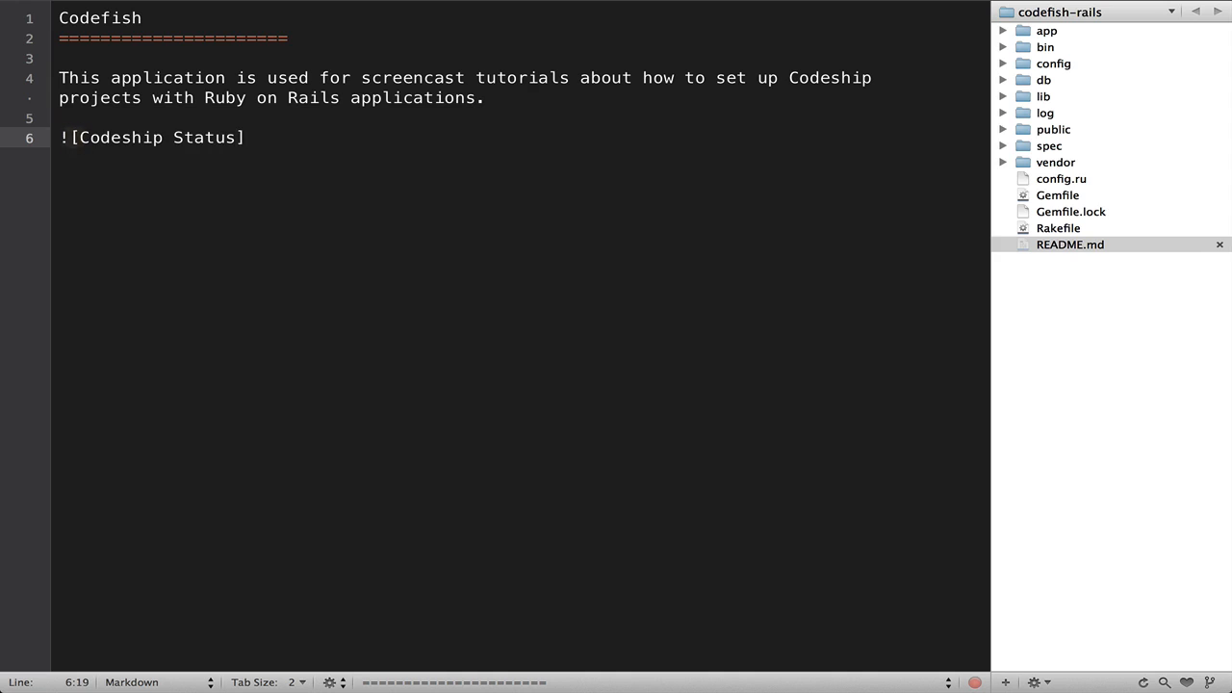
type("(https://www.codeship.io/projects/5fc763c0-0d92-0131-6f57-4a76d97a9692/status)")
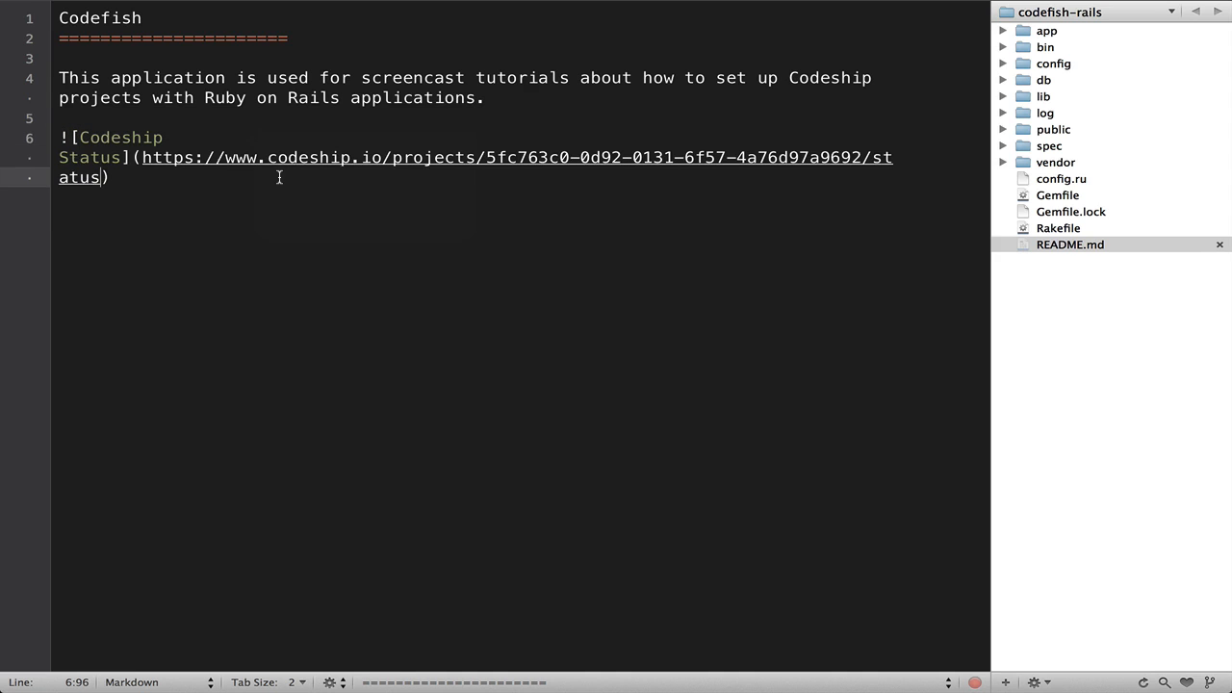
left_click(145, 8)
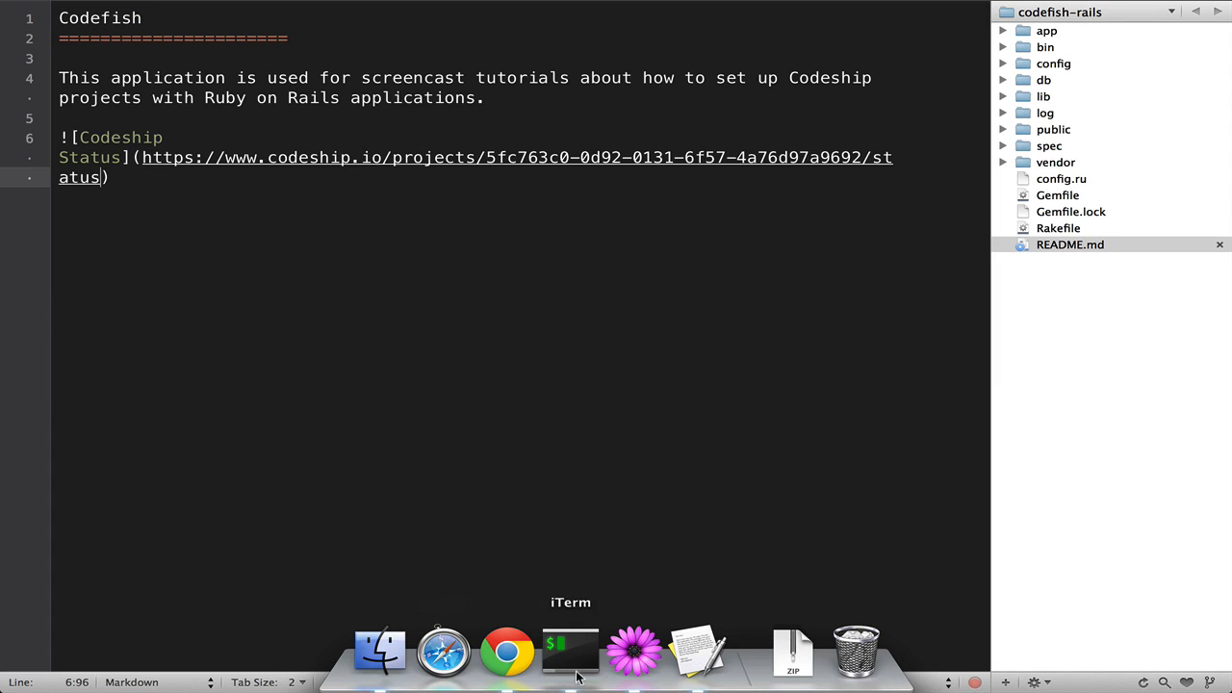
- Commit 'Added Codeship image', run git push origin master in iTerm, and return to Chrome
left_click(570, 650)
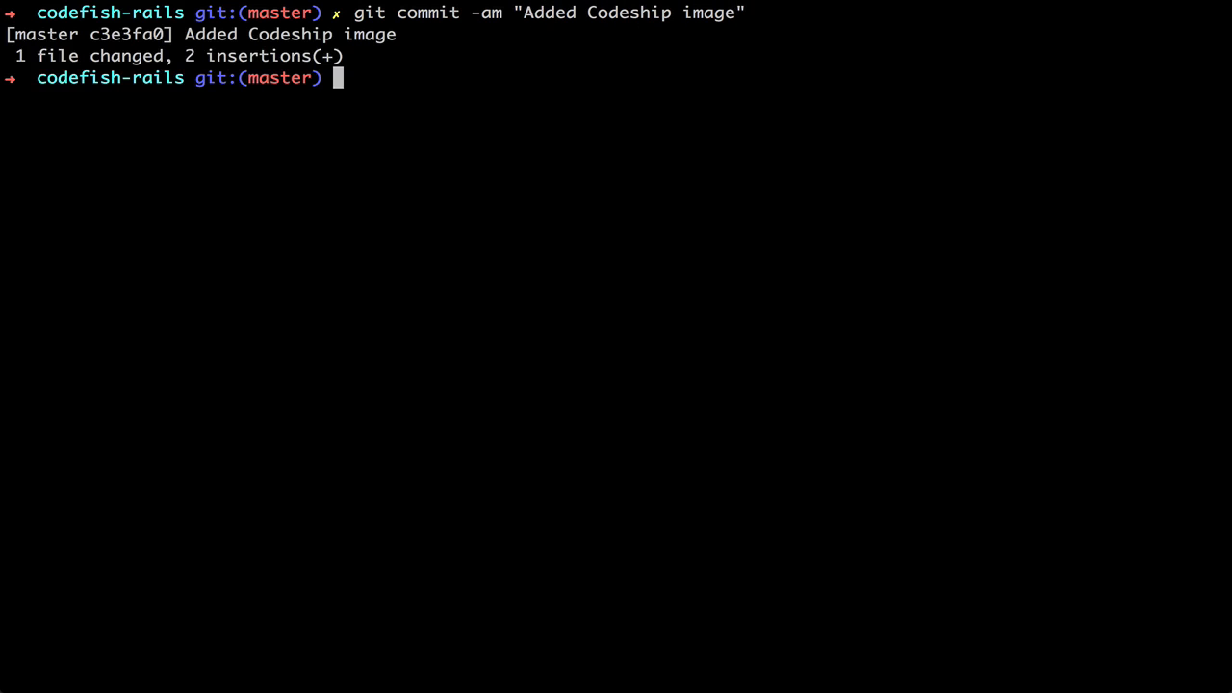
type("git push origin master")
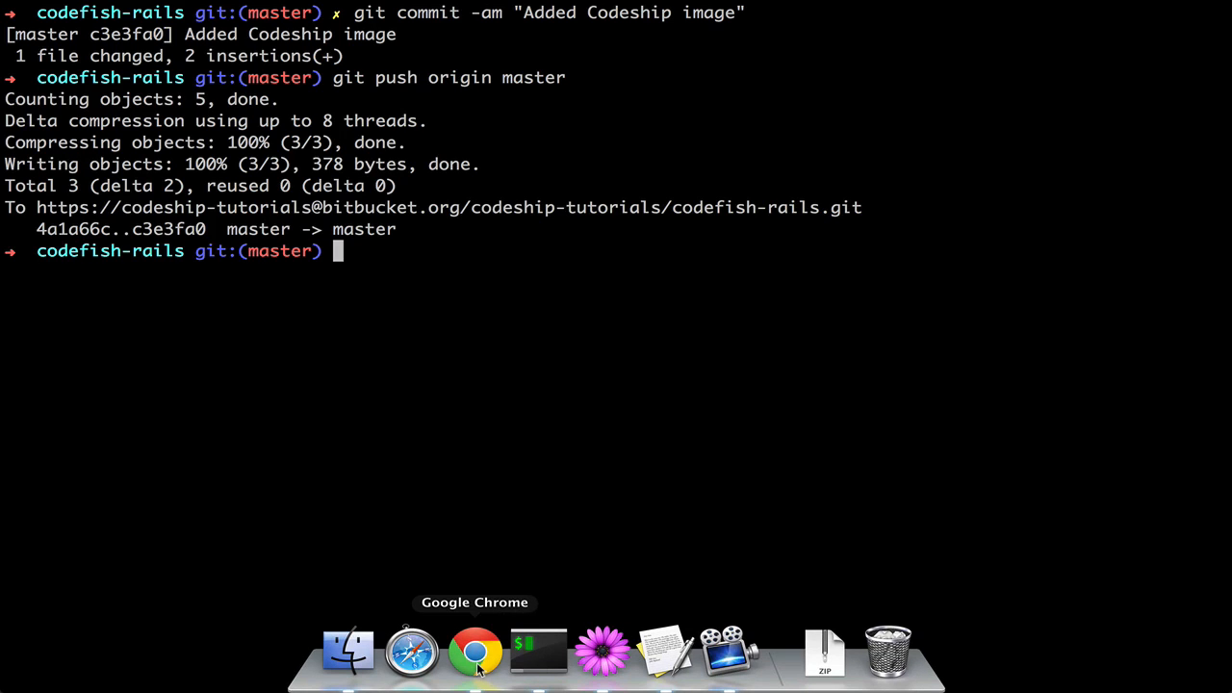
left_click(473, 650)
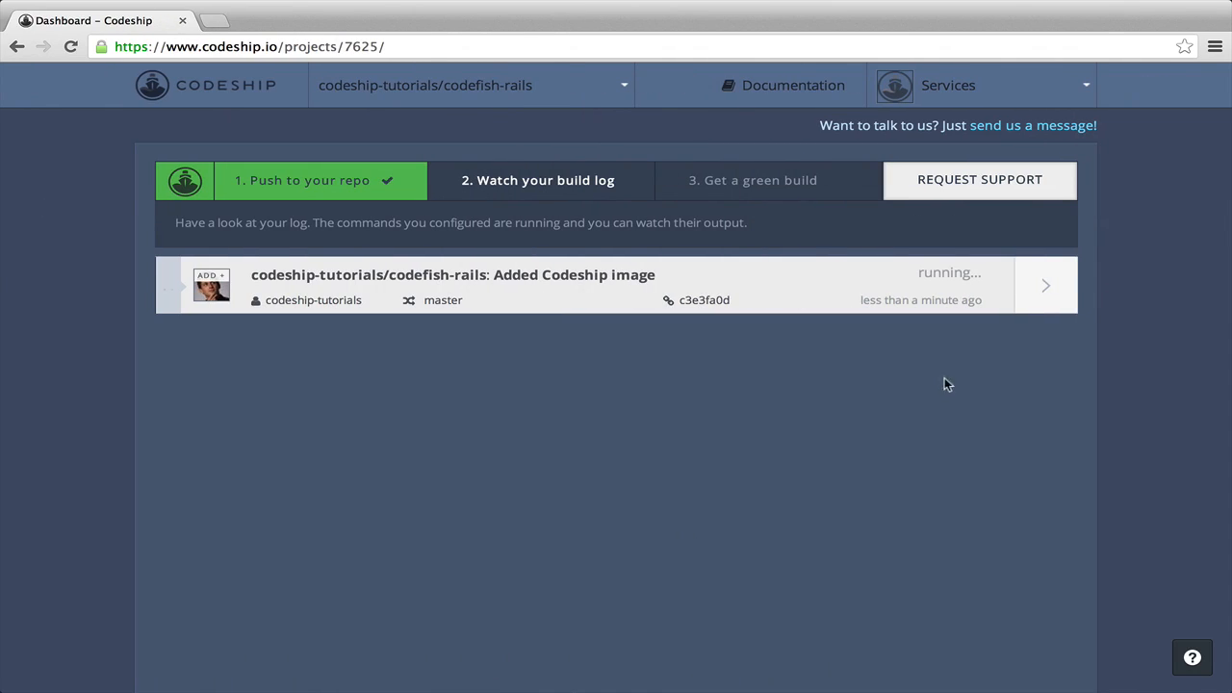
- Follow the running 'Added Codeship image' build log until all eleven steps through bundle exec rspec pass
left_click(1046, 285)
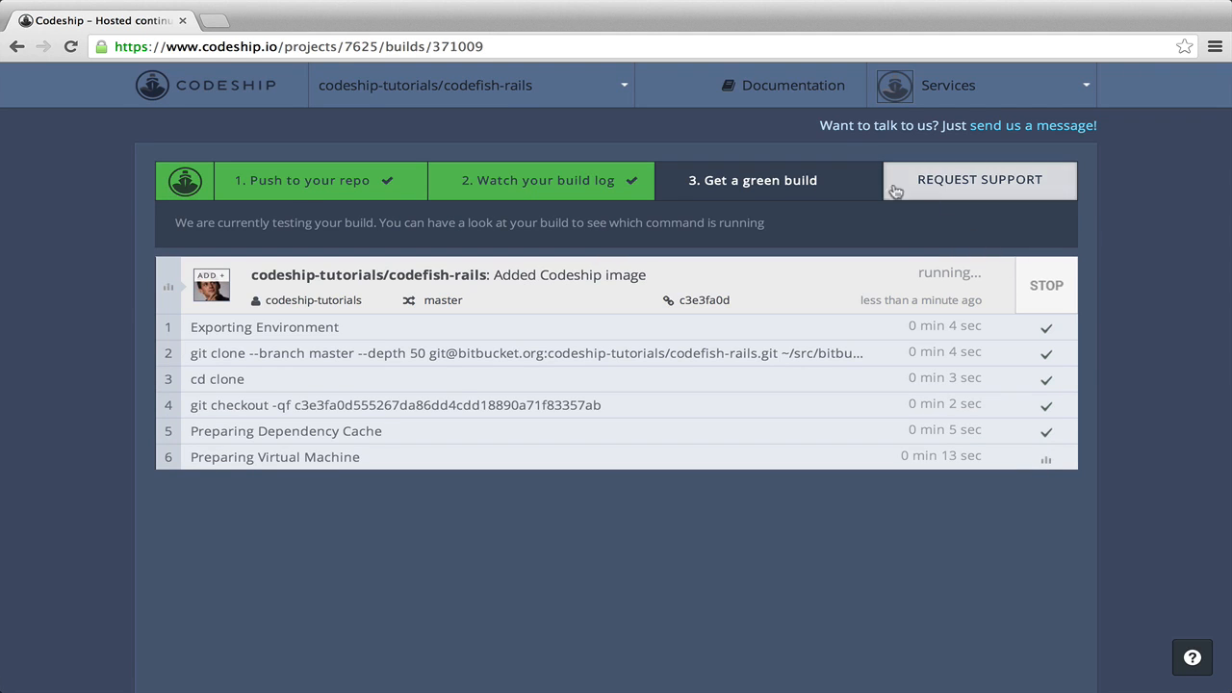
mouse_move(789, 93)
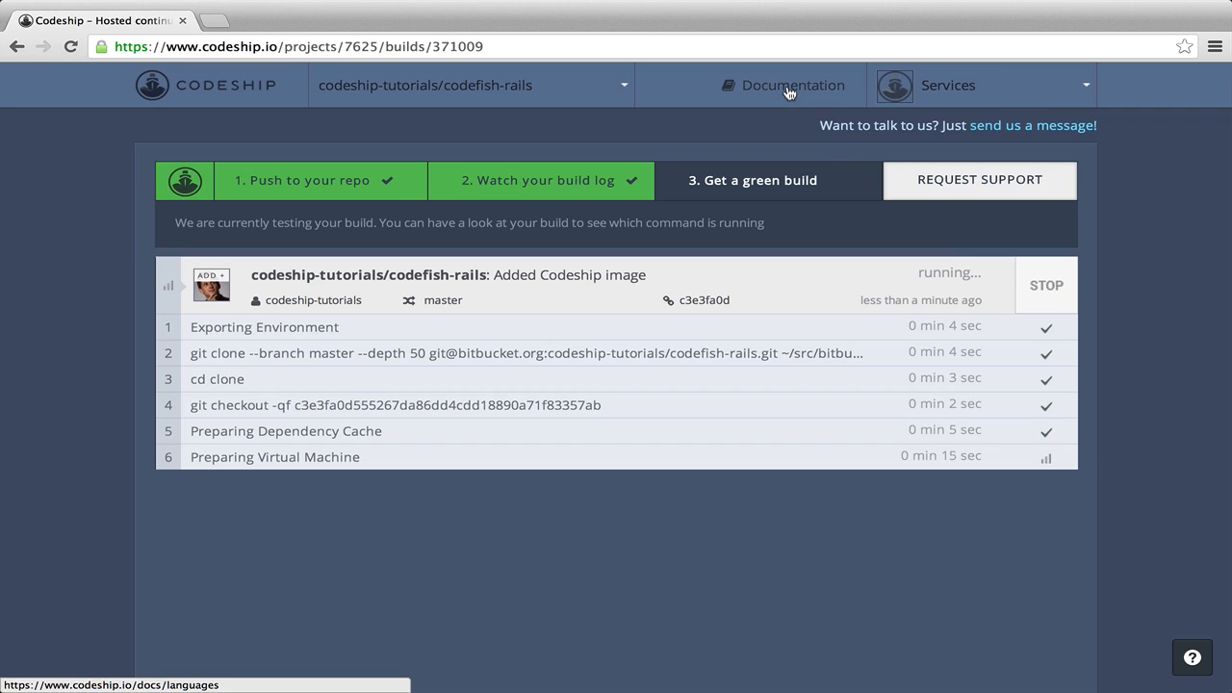
mouse_move(847, 123)
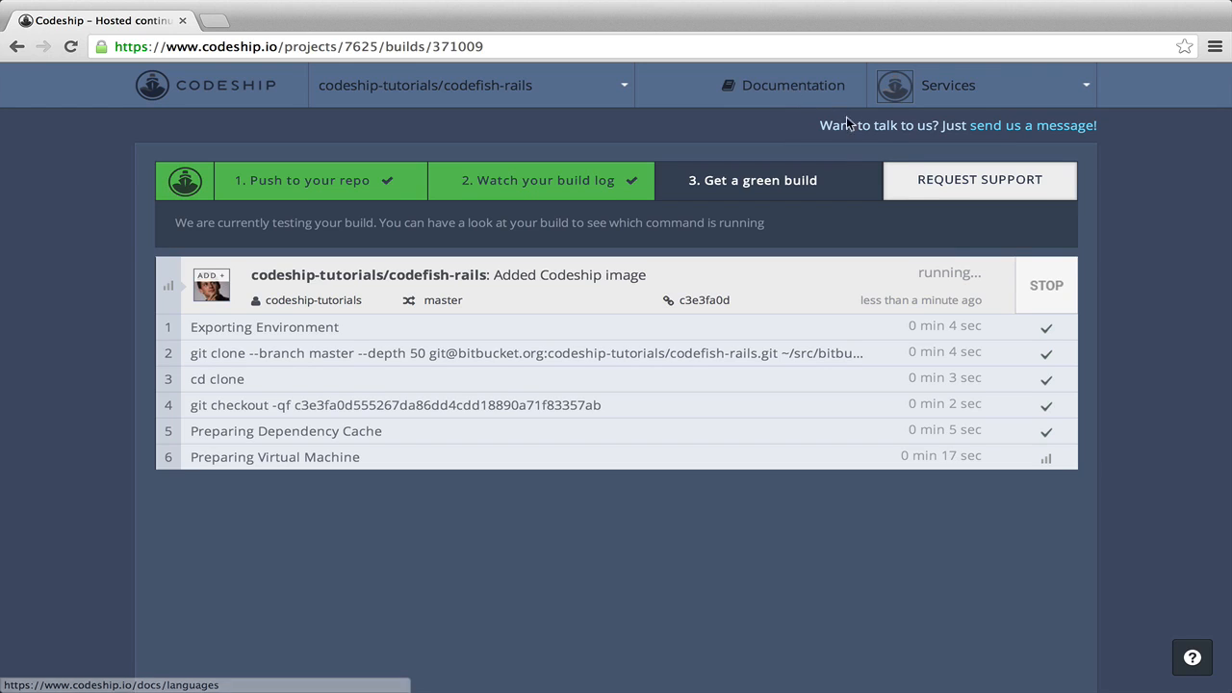
mouse_move(978, 178)
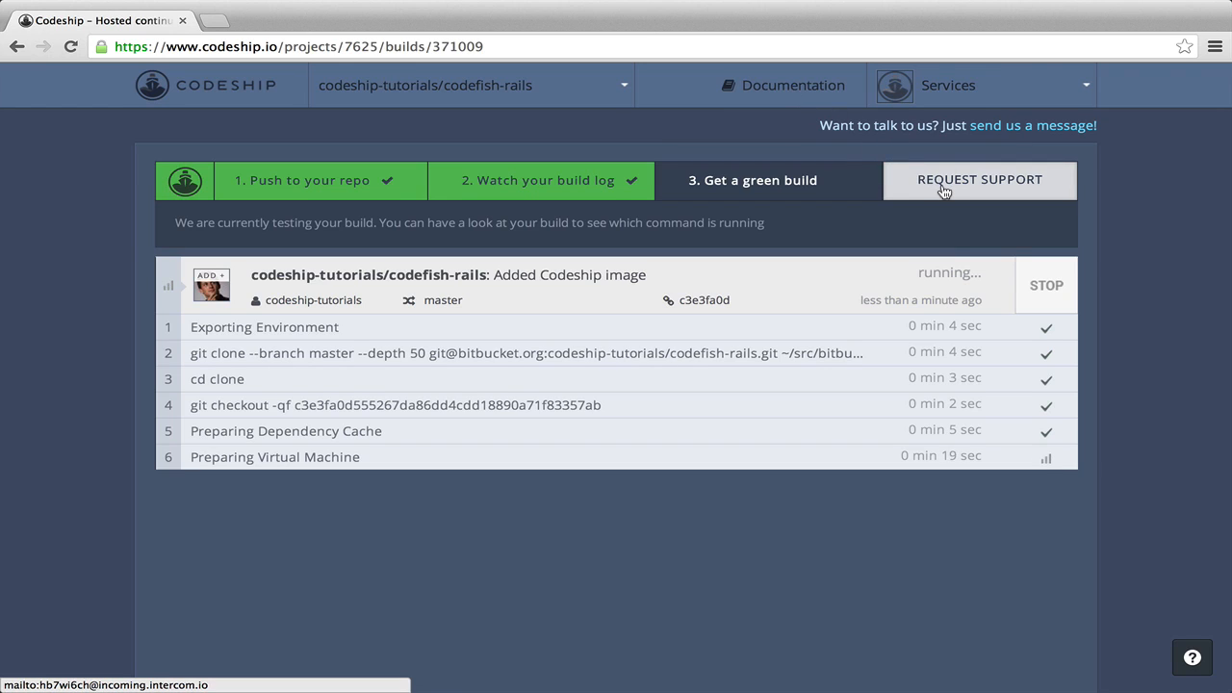
mouse_move(1004, 131)
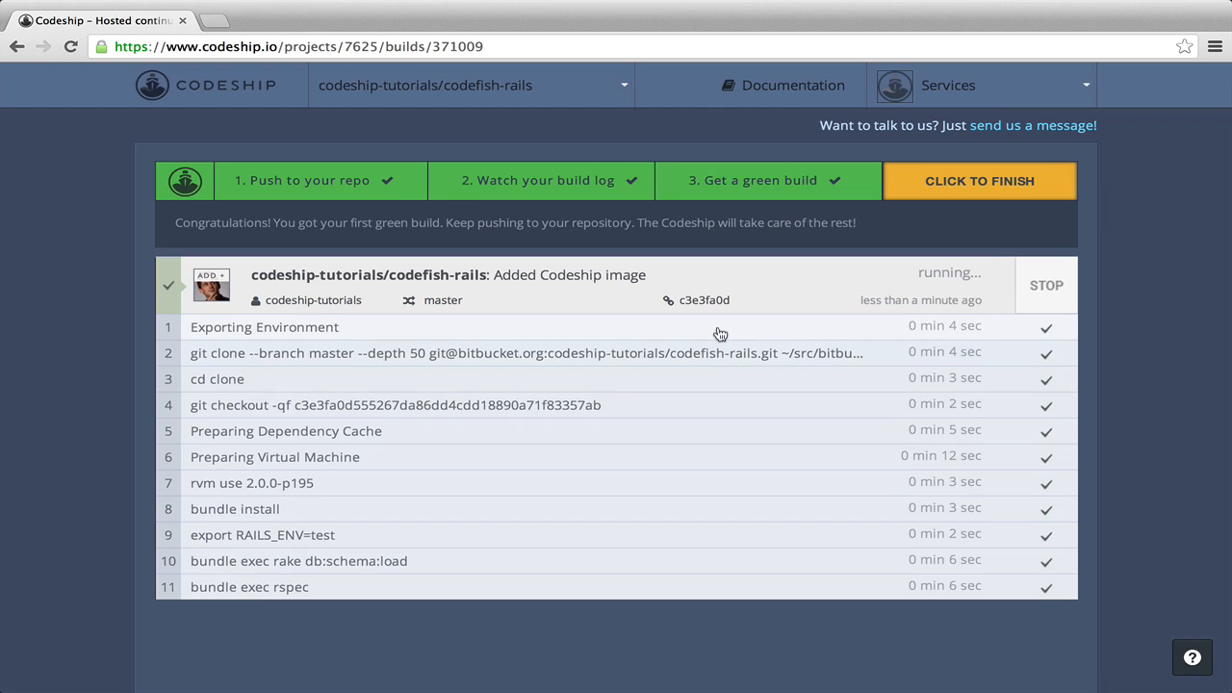
mouse_move(710, 369)
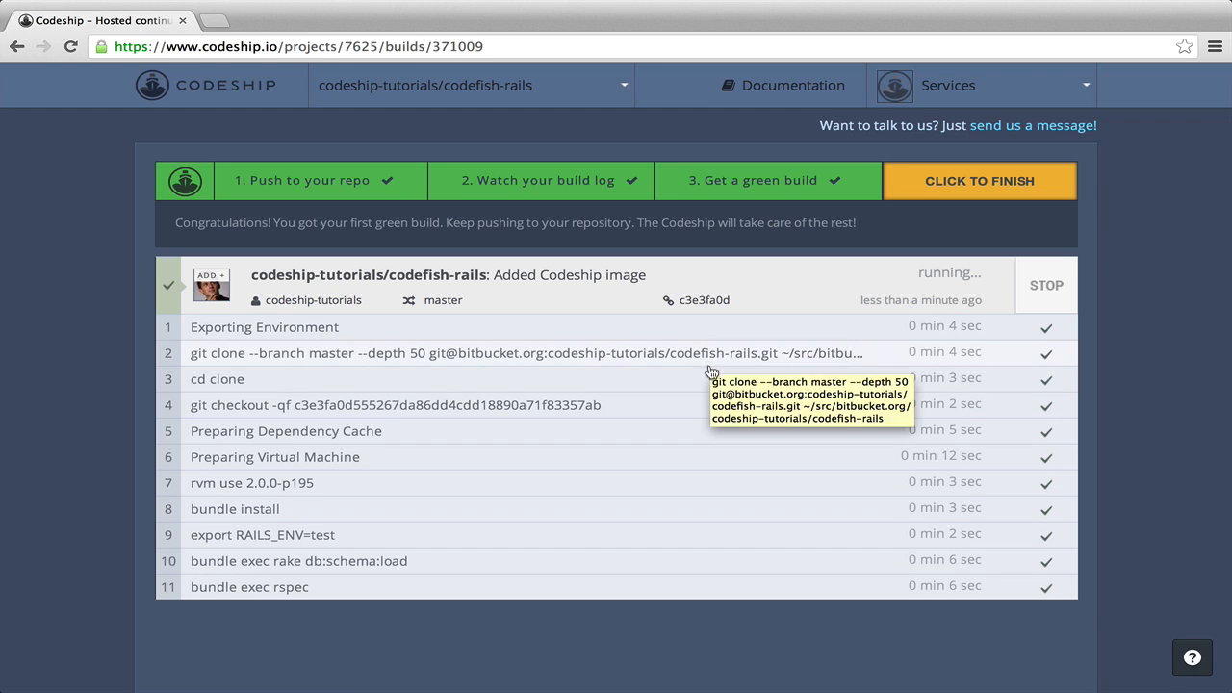
mouse_move(700, 458)
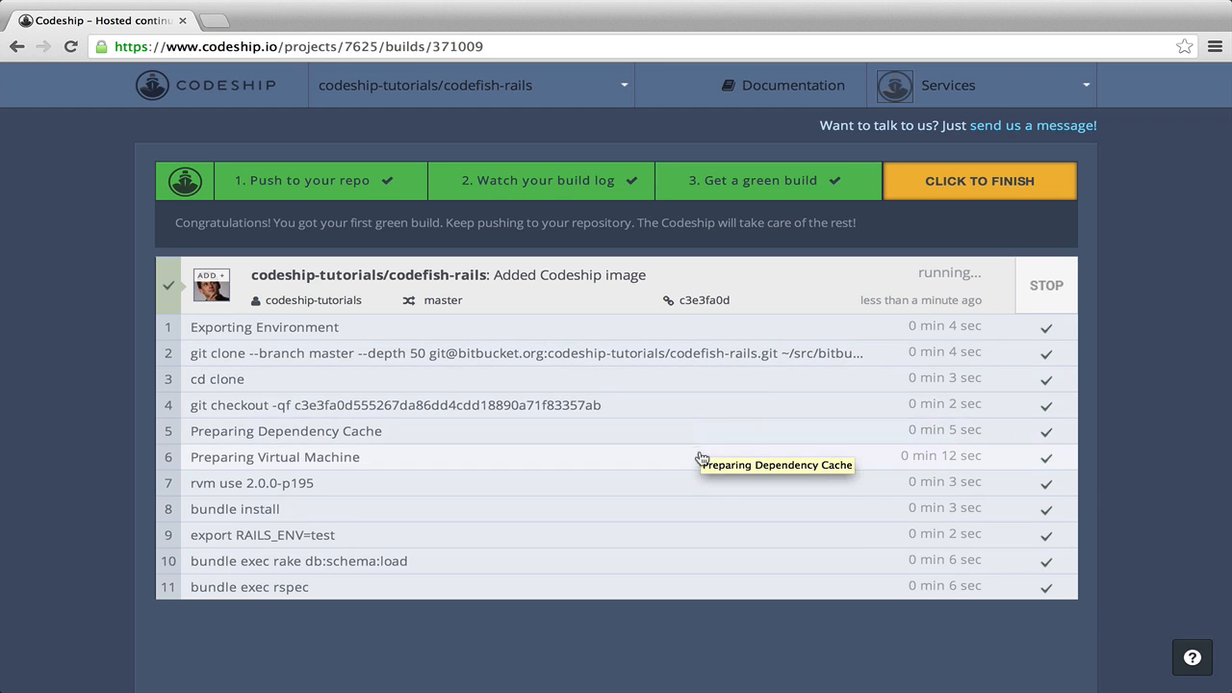
mouse_move(697, 539)
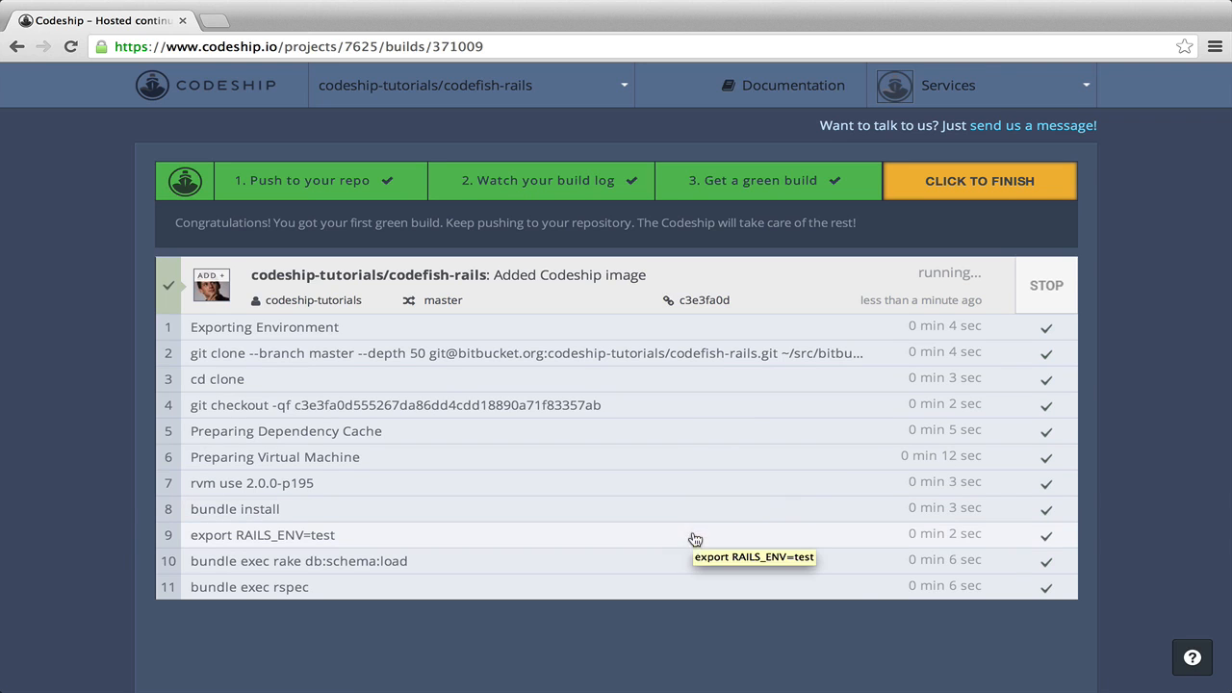
mouse_move(691, 588)
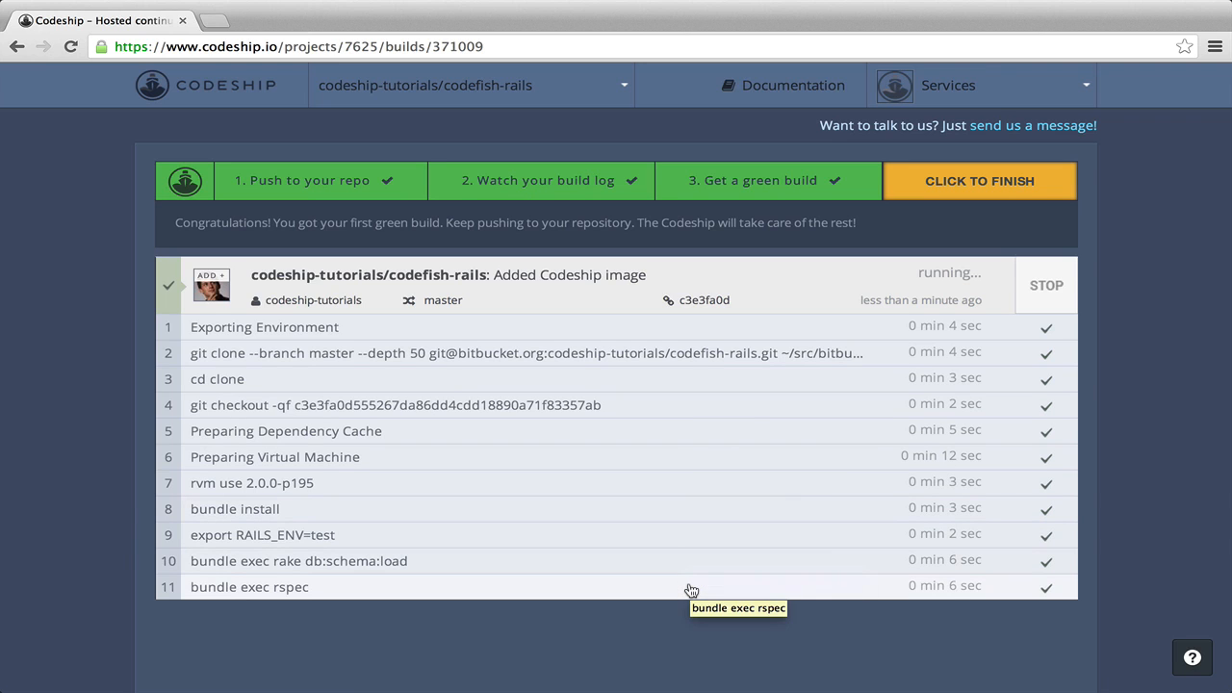
scroll("down", 3)
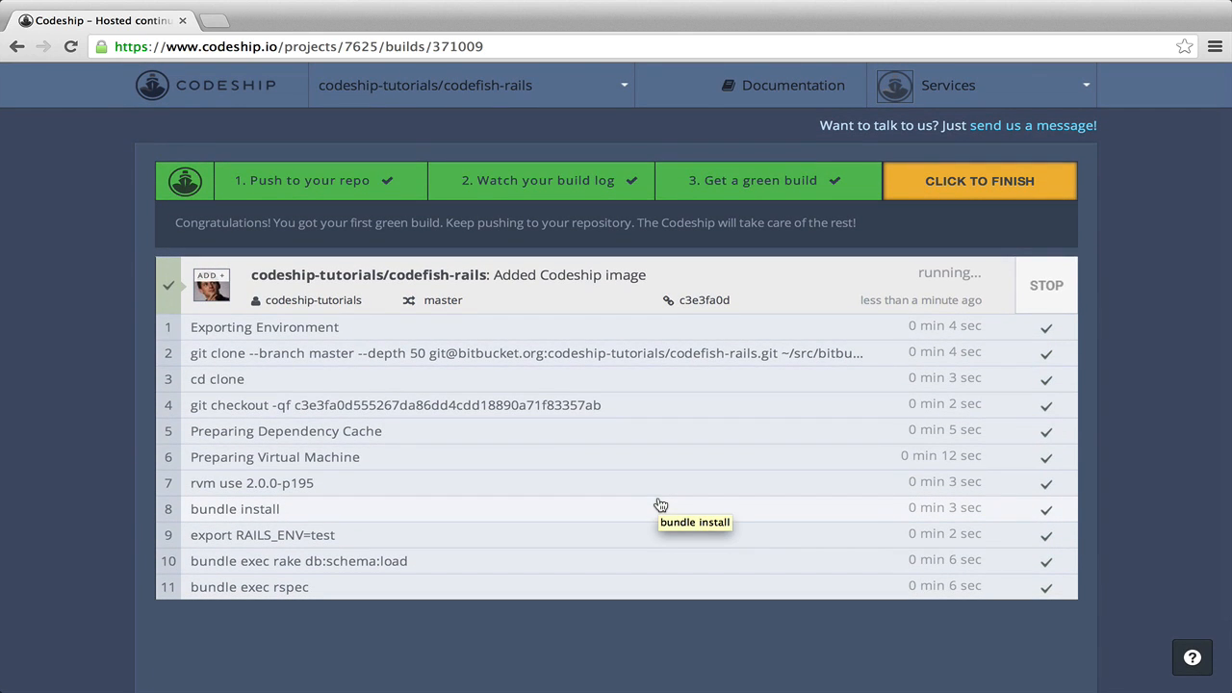
mouse_move(966, 189)
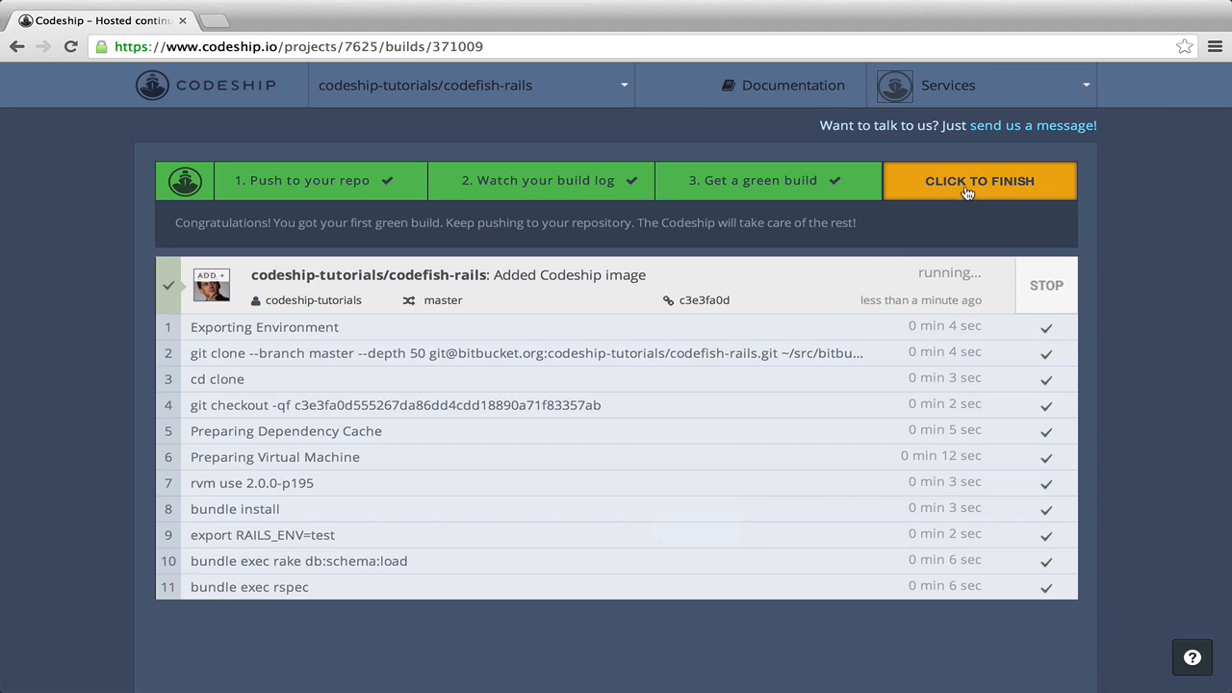
- Finish the first-build wizard and choose Heroku as the master branch deployment method in project settings
left_click(978, 181)
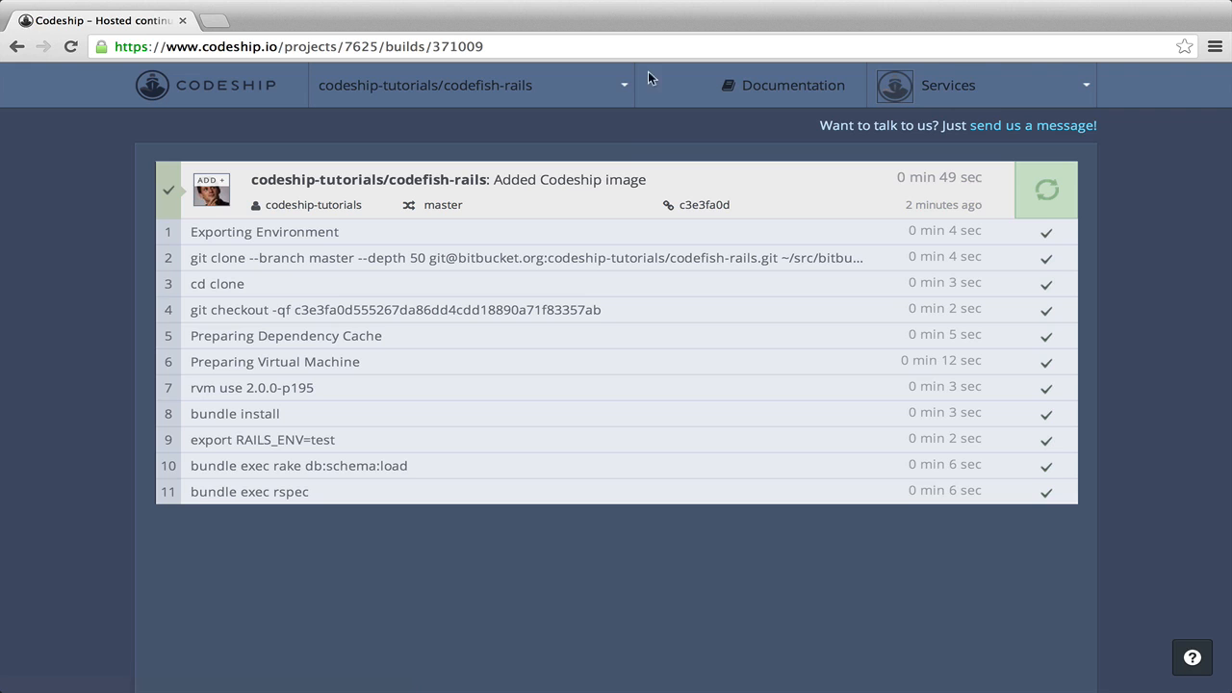
left_click(622, 84)
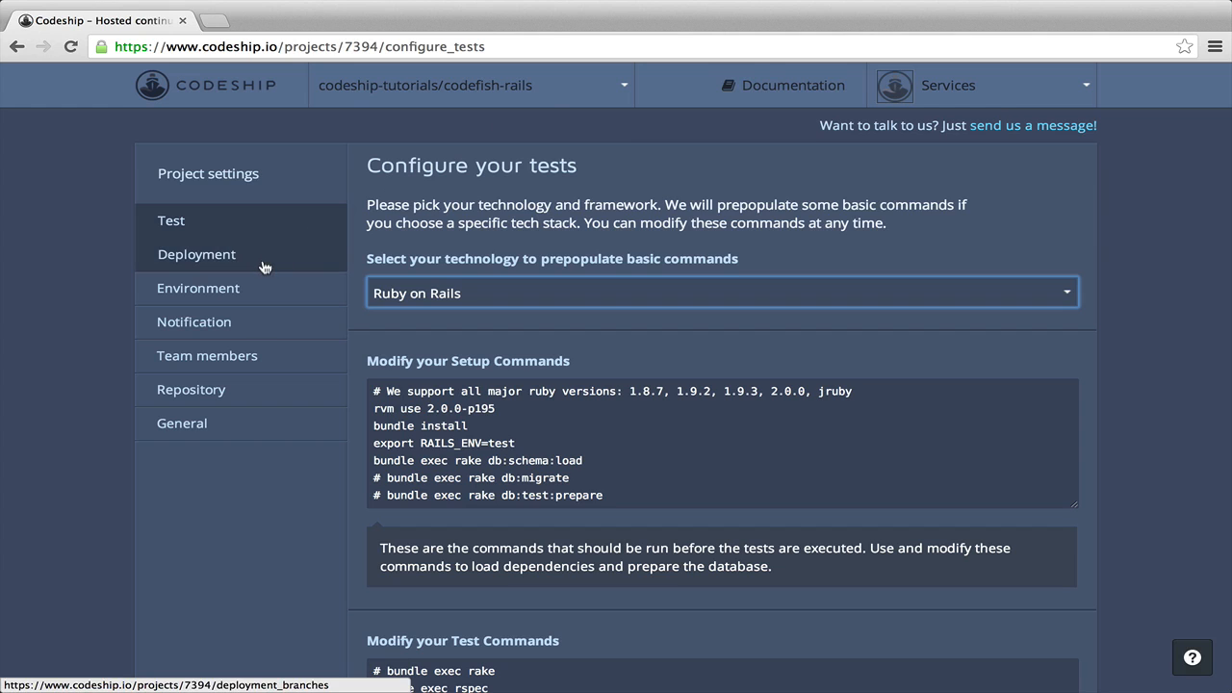
left_click(197, 254)
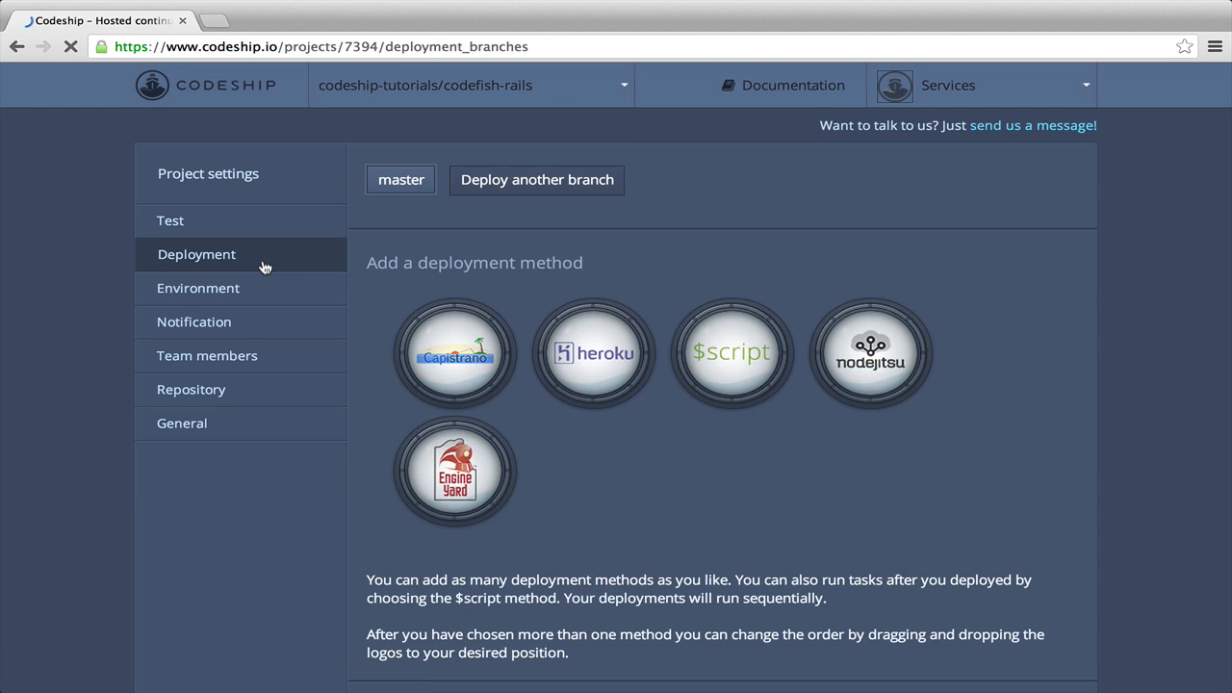
left_click(593, 354)
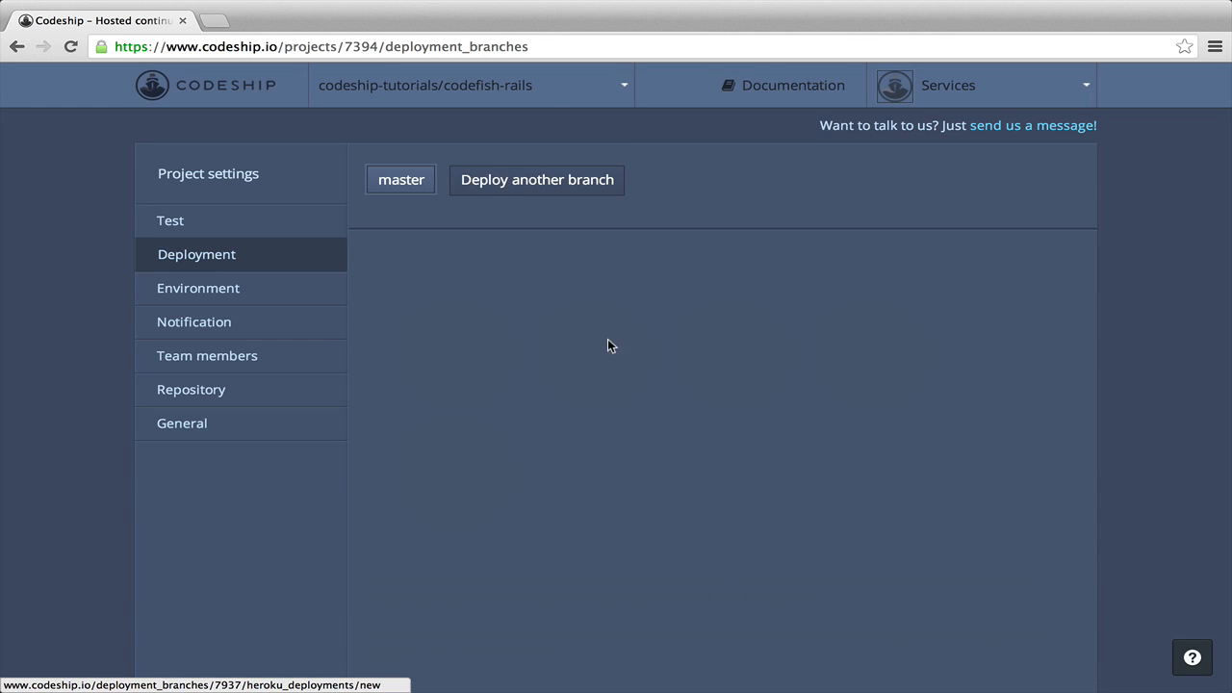
left_click(537, 179)
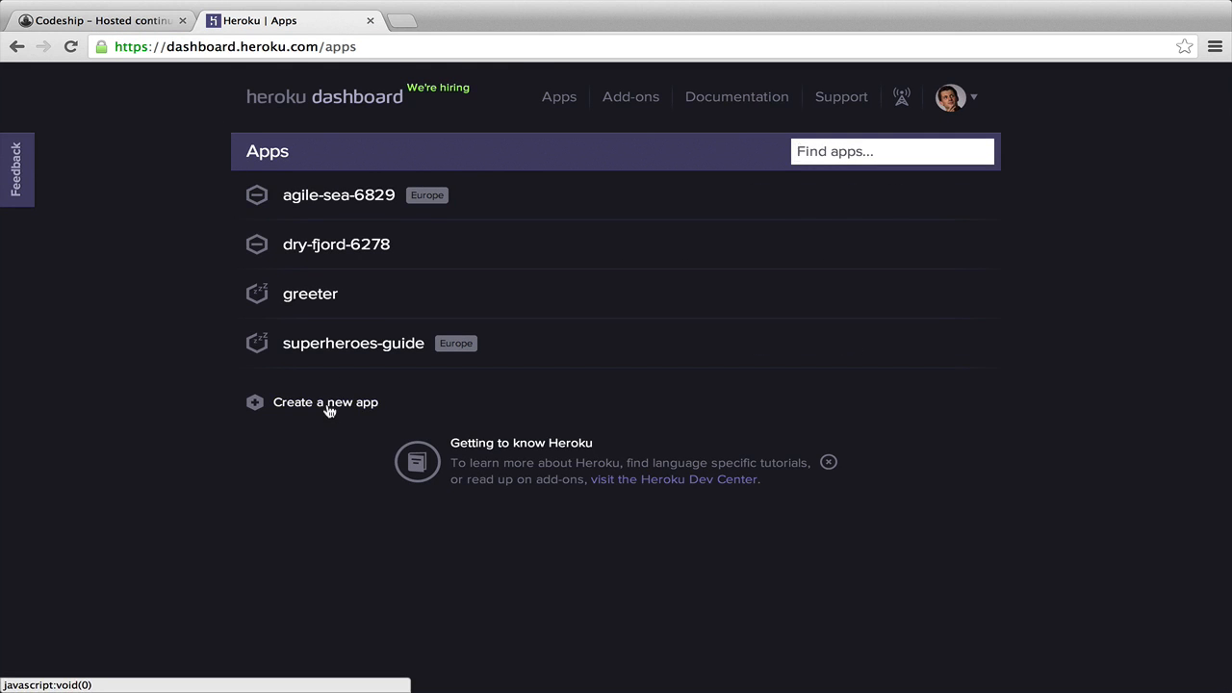
- Create a new Heroku app named codefish-rails in the United States region
left_click(325, 402)
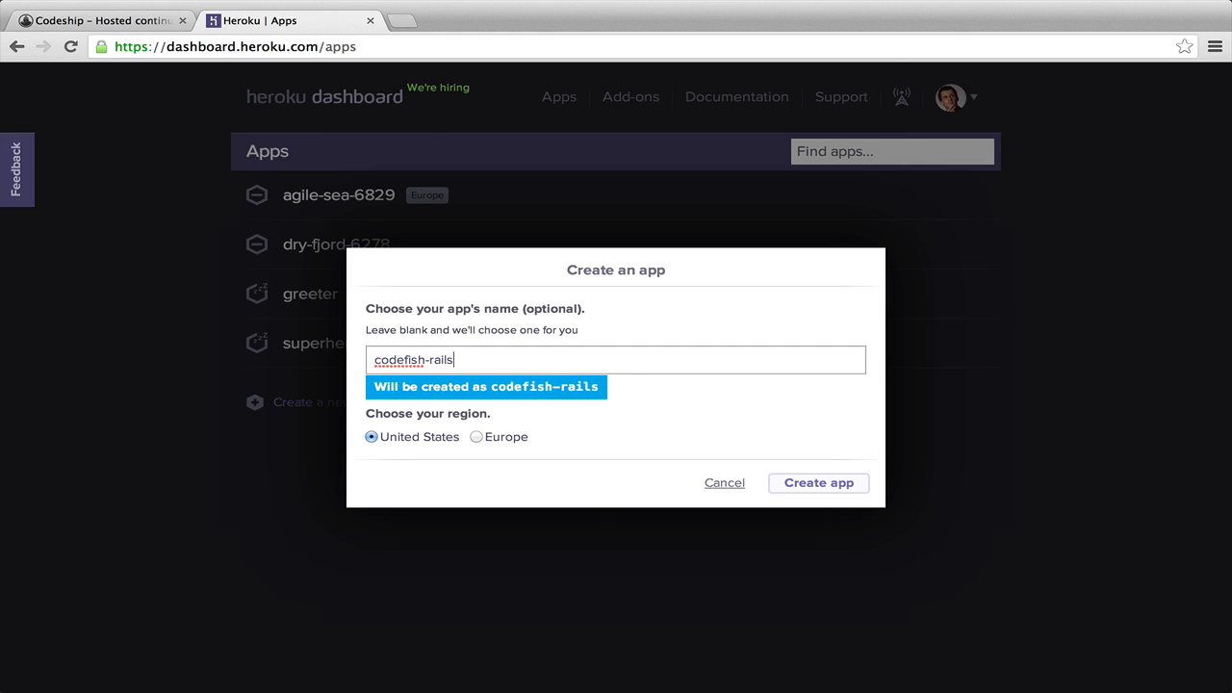
left_click(816, 481)
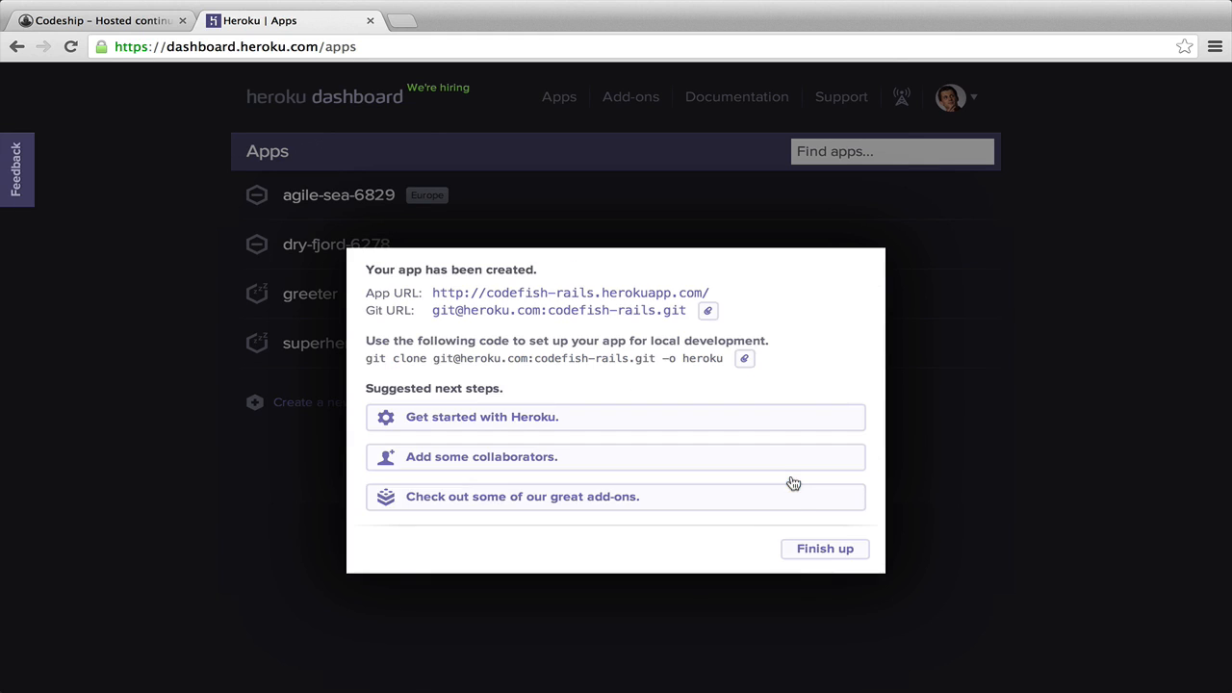
left_click(824, 547)
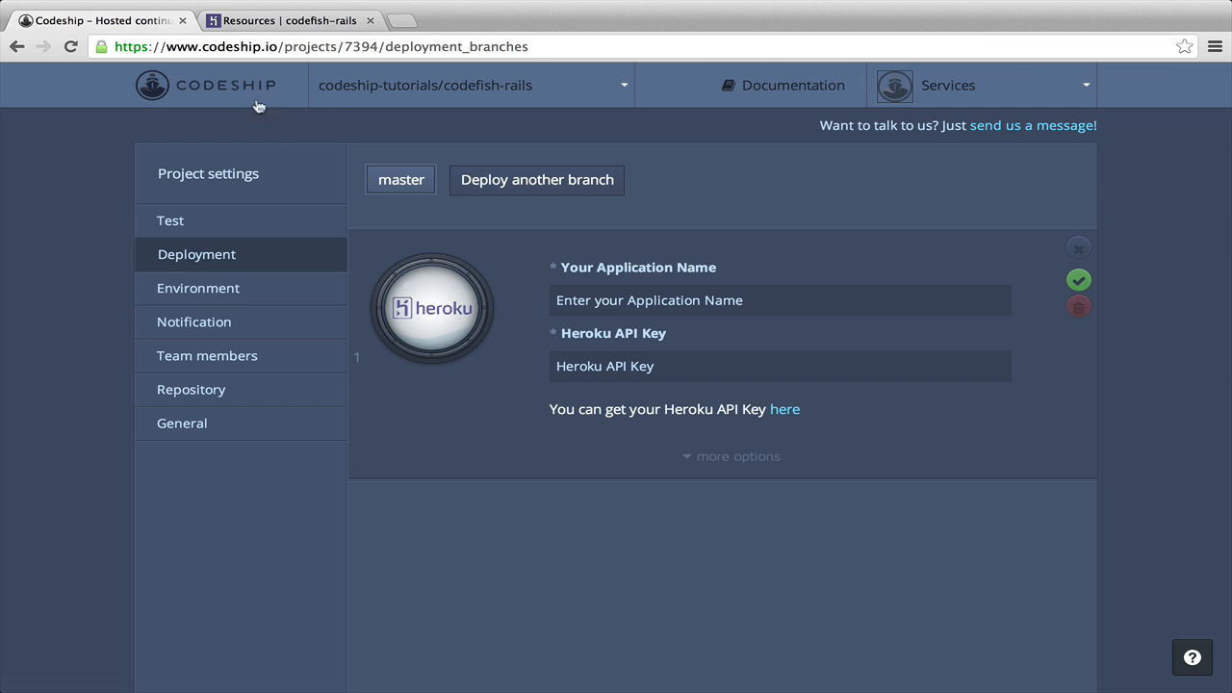
- Set the deployment's Application Name to codefish-rails and go to the Heroku page holding the API key
type("c")
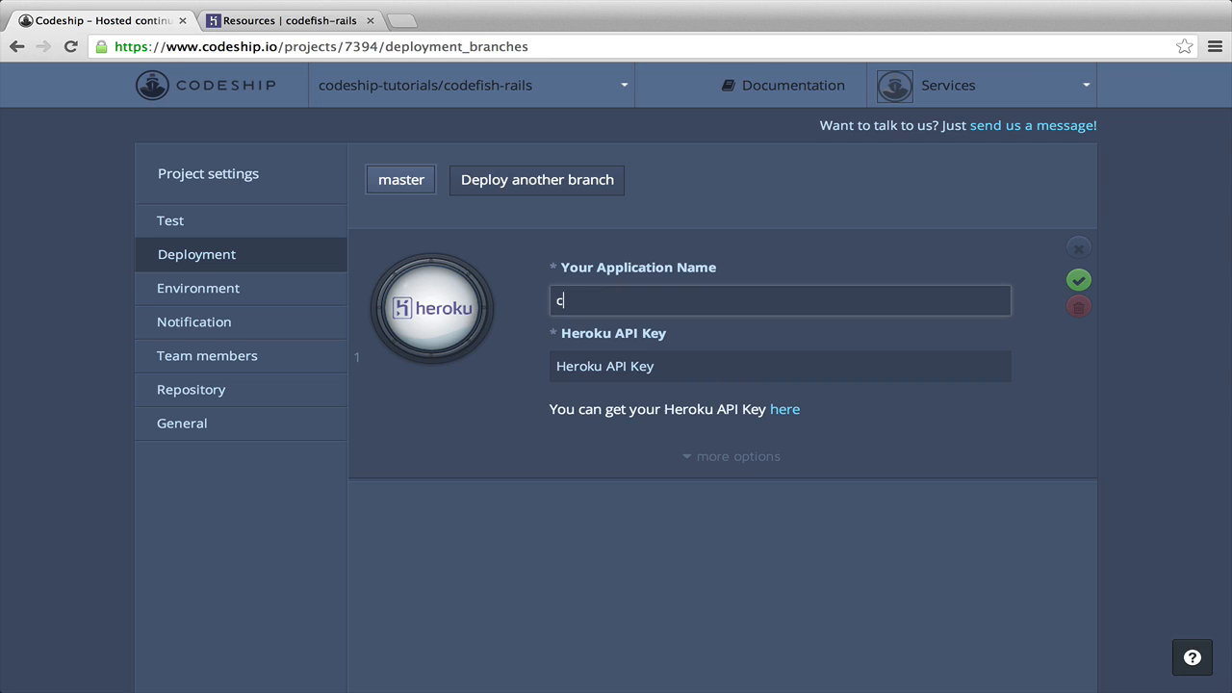
type("odefish-rails")
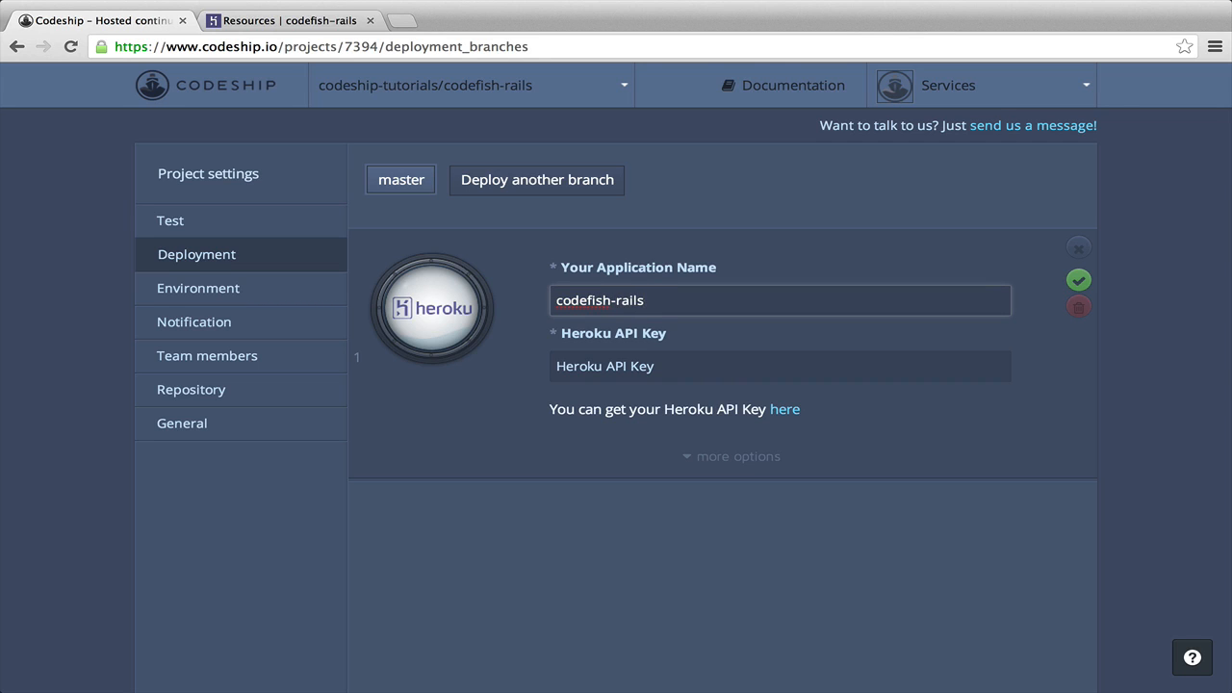
mouse_move(785, 408)
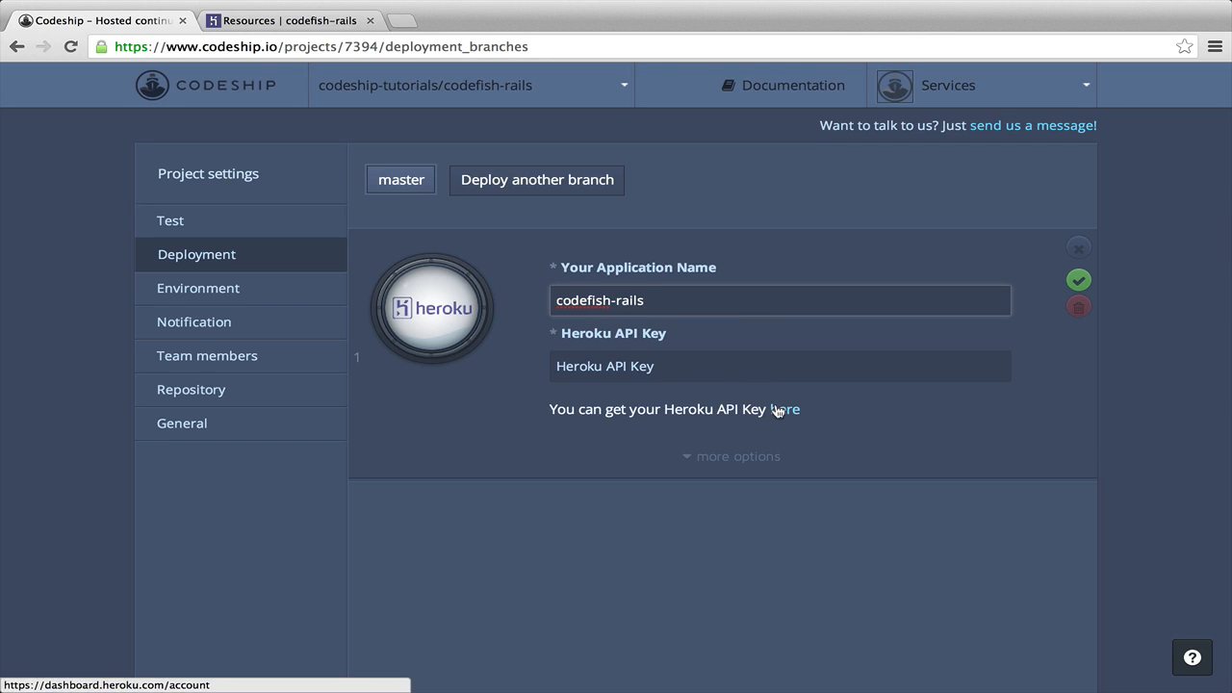
left_click(786, 408)
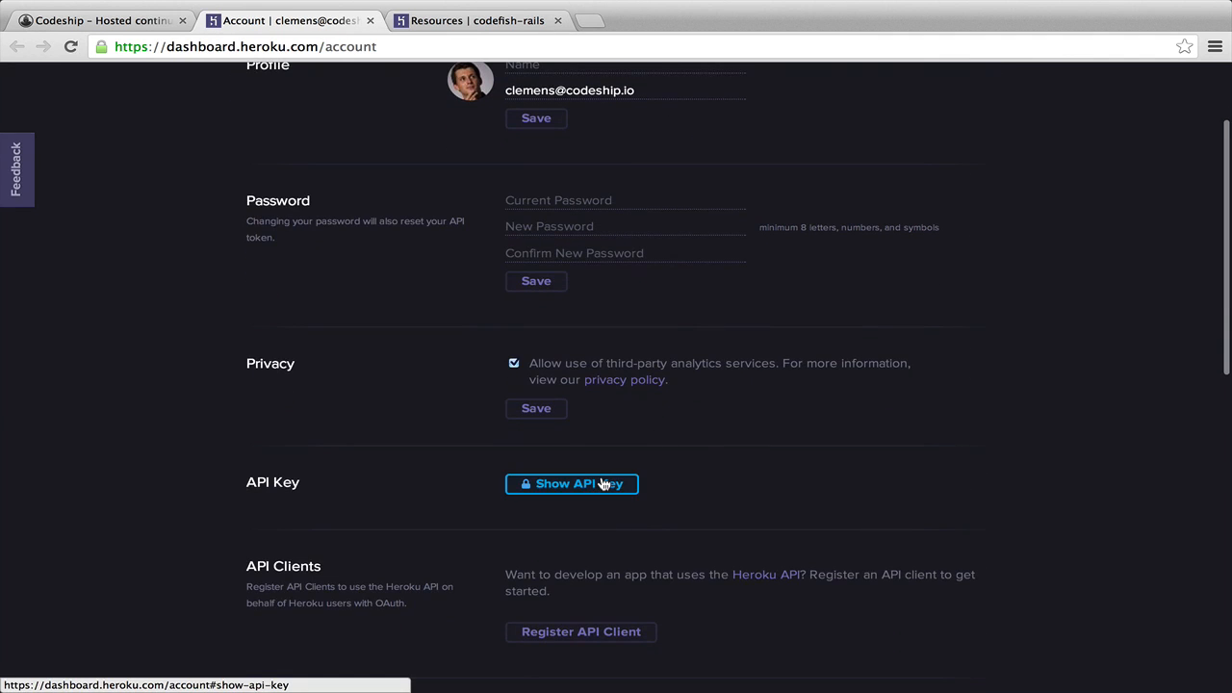
- Reveal the Heroku account API key after confirming the password and select it for copying
left_click(570, 483)
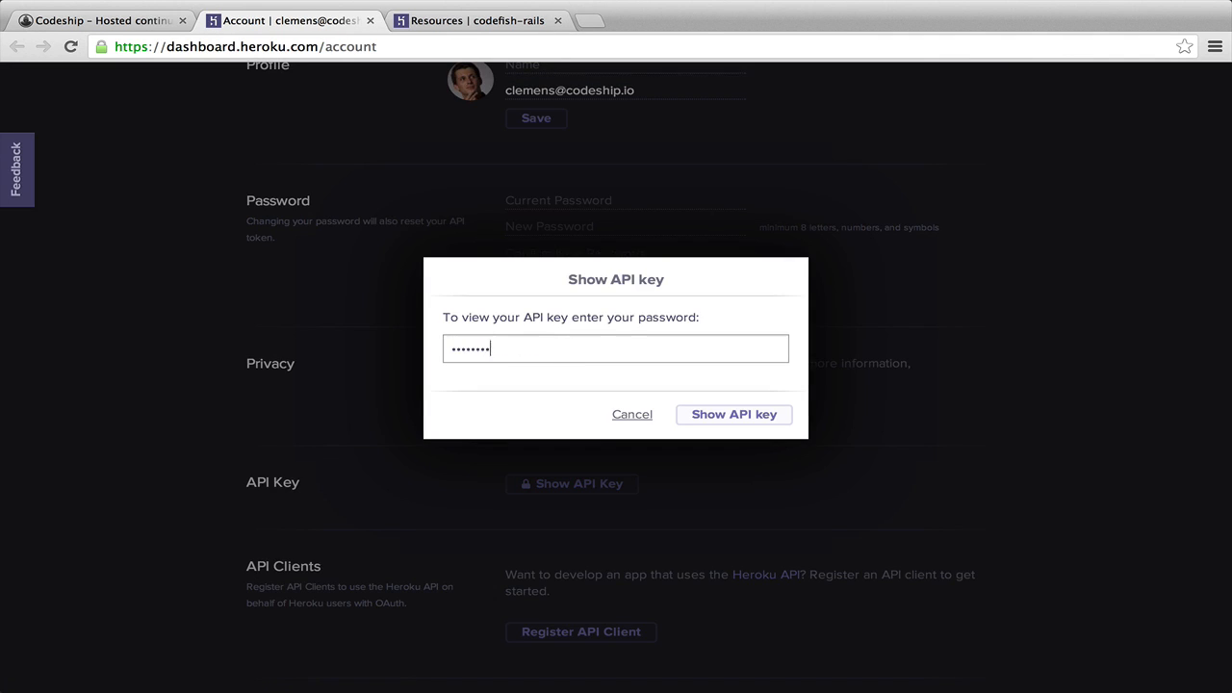
left_click(733, 414)
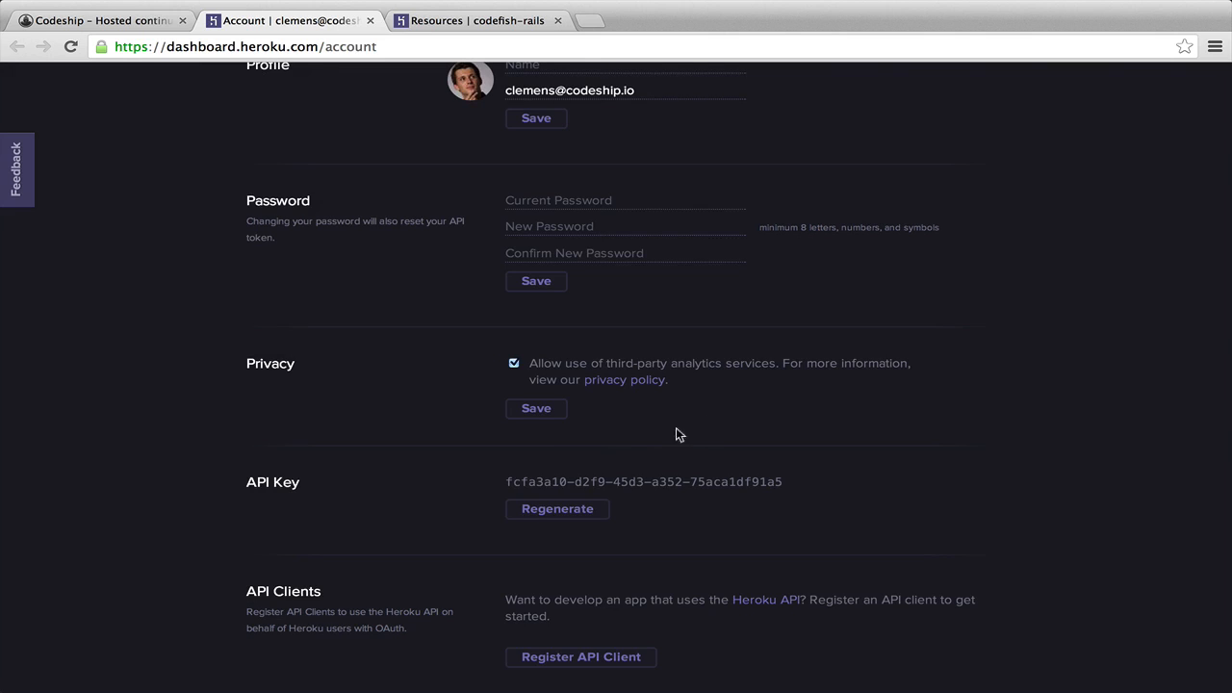
triple_click(642, 481)
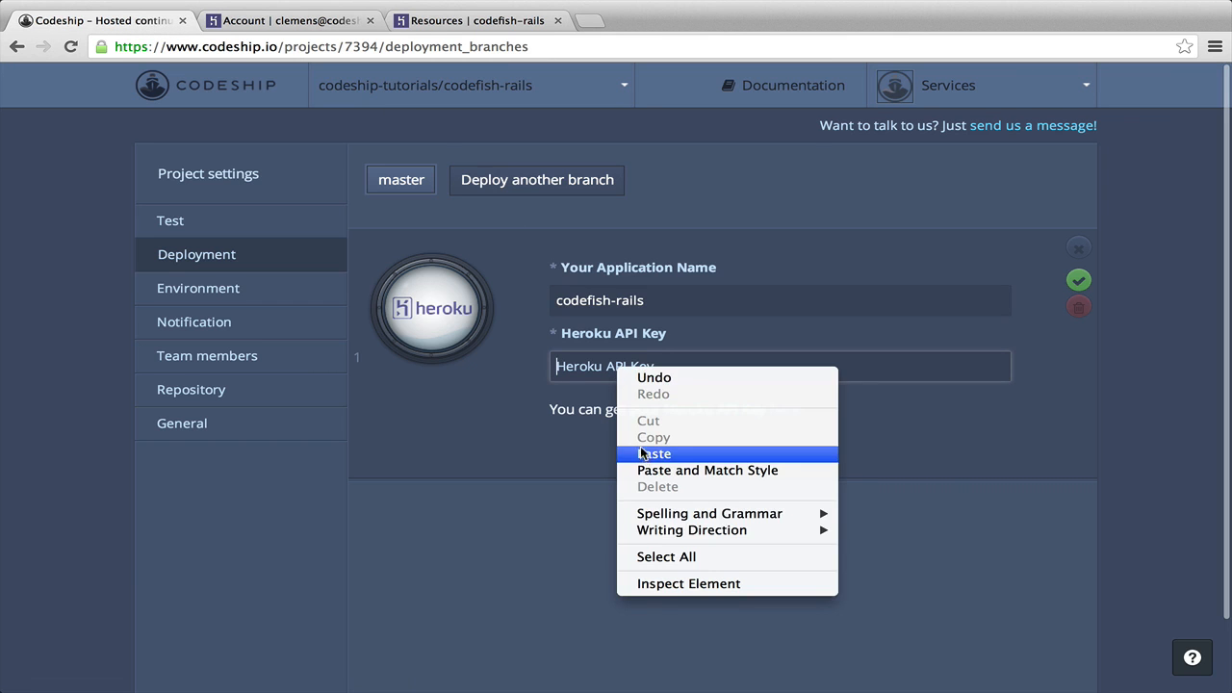
- Paste the Heroku API key into the deployment form and save the codefish-rails Heroku deployment
left_click(655, 454)
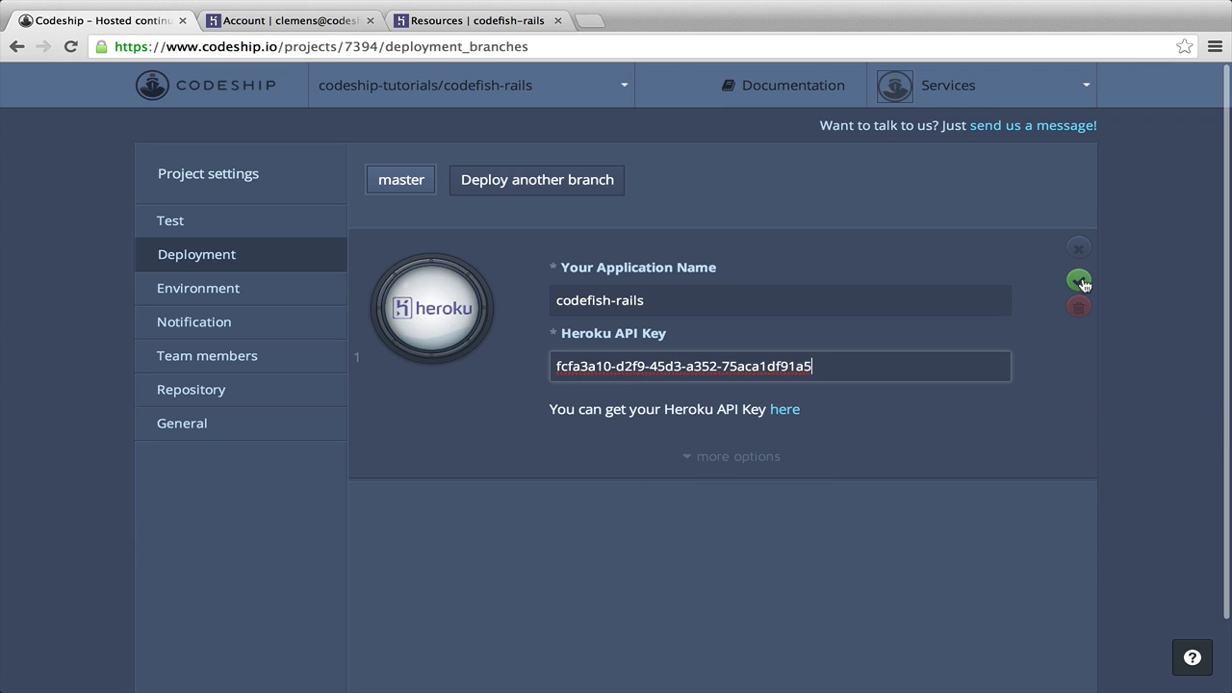
left_click(1078, 281)
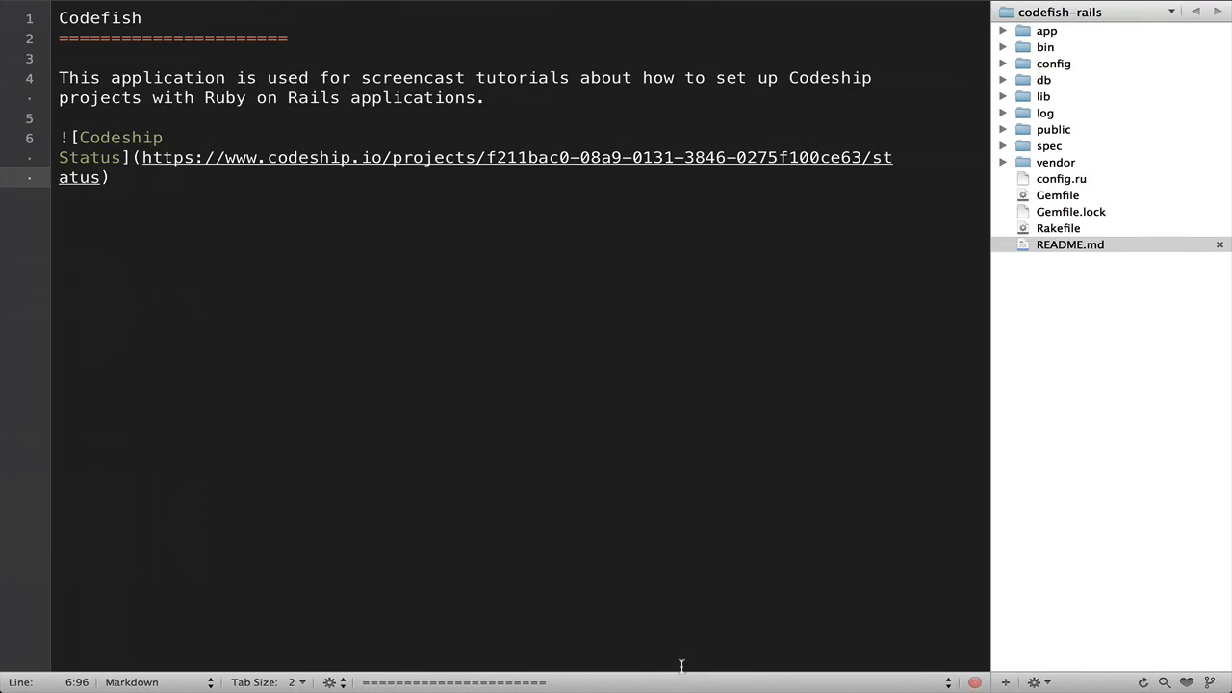
- Add '<p>I just deployed my Ruby on Rails app with the Codeship</p>' to app/views/home/index.html.erb
left_click(1046, 31)
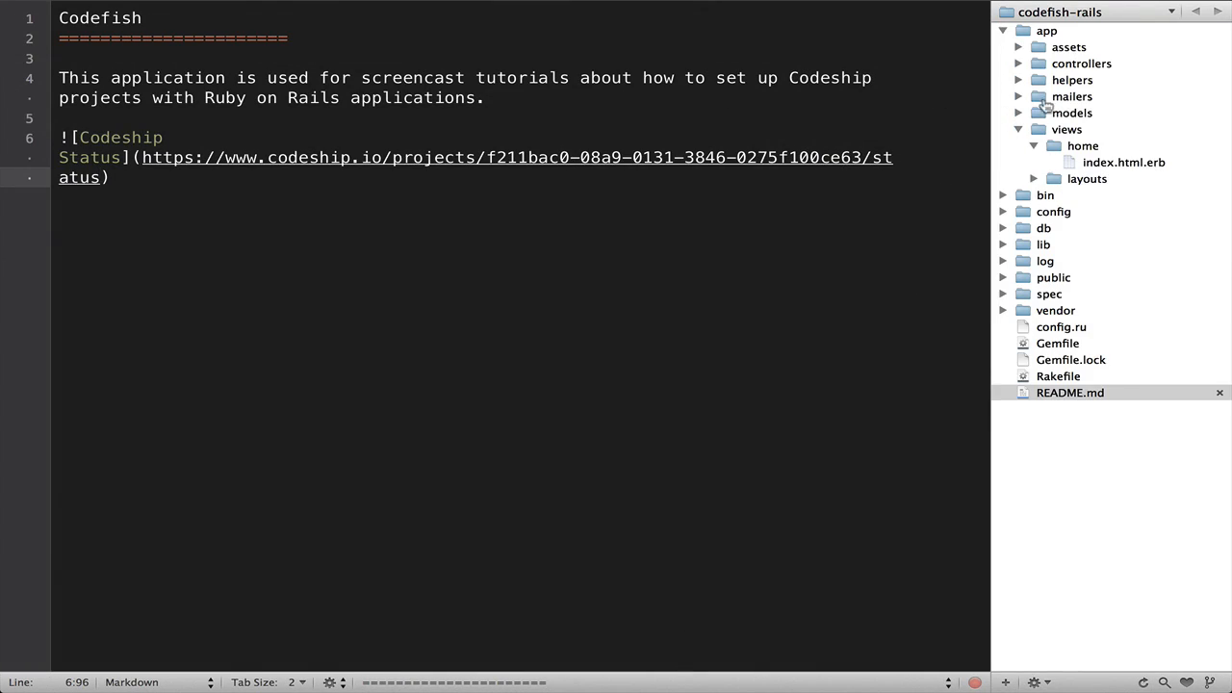
left_click(1124, 161)
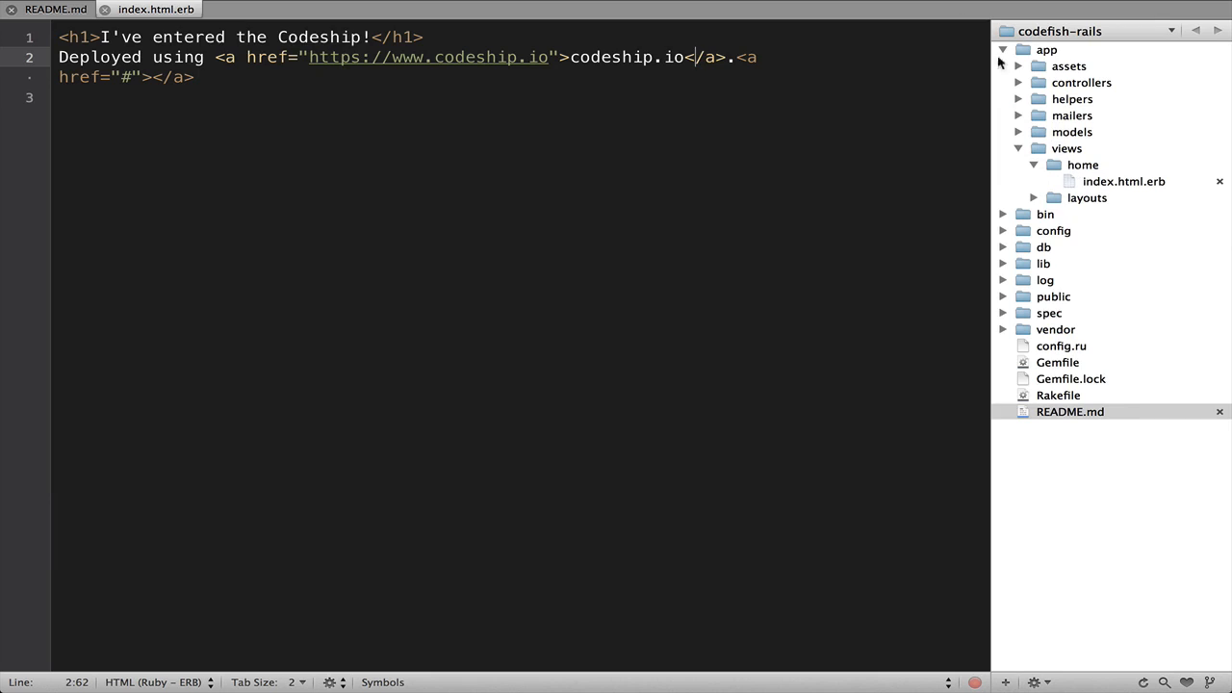
type("<p>I")
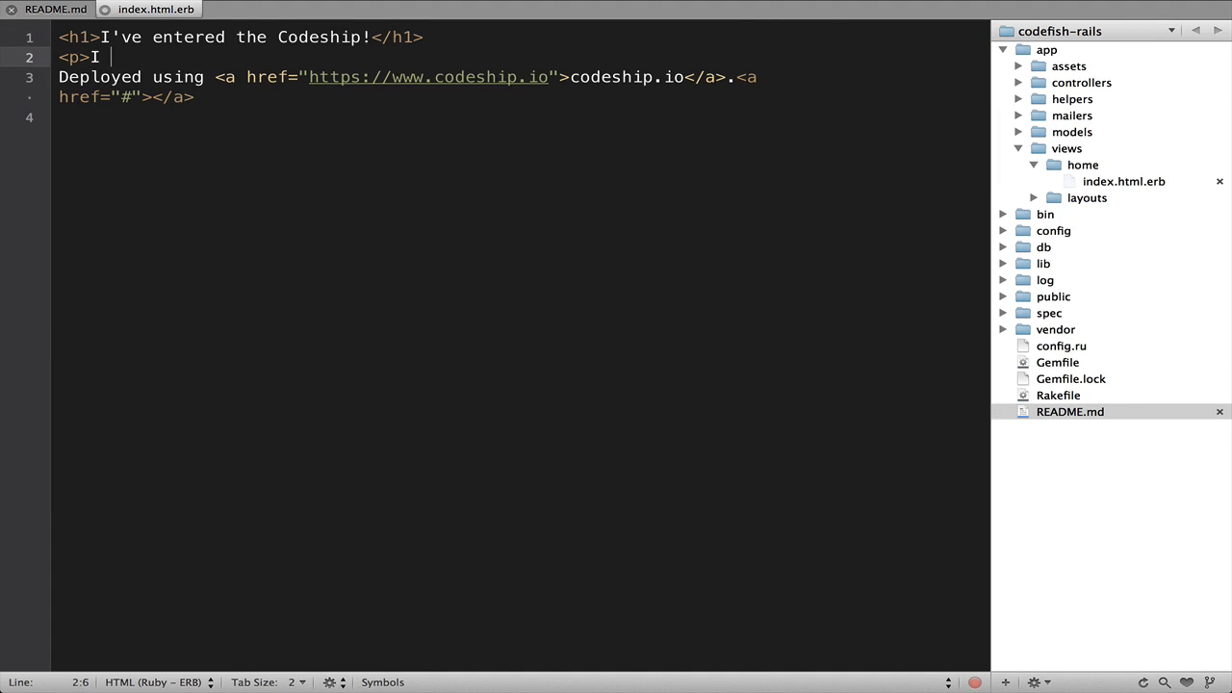
type("just deployed my Ruby")
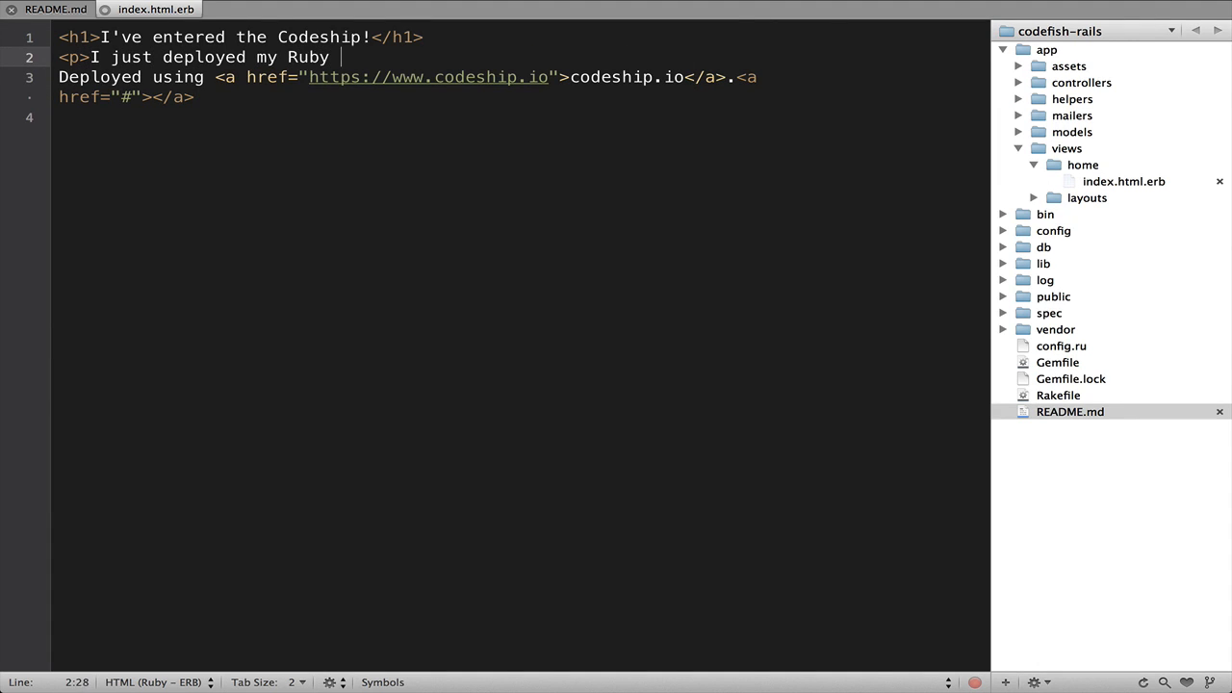
type("on Rails app with the Cod")
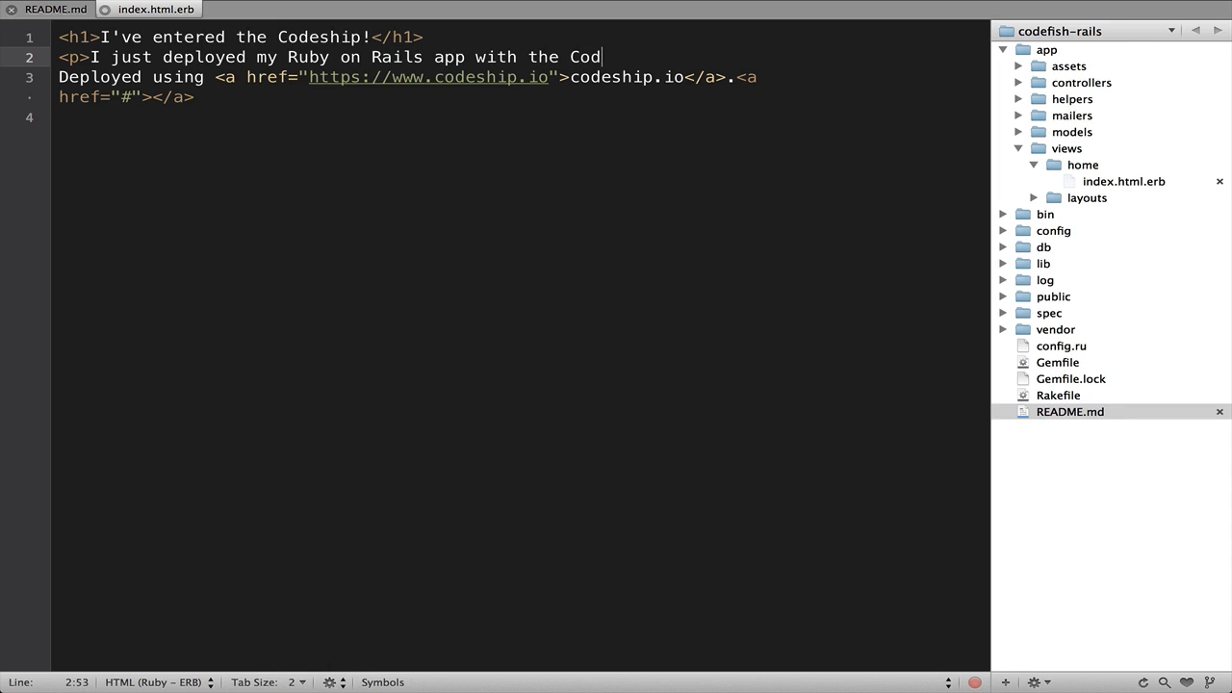
type("eship</p>")
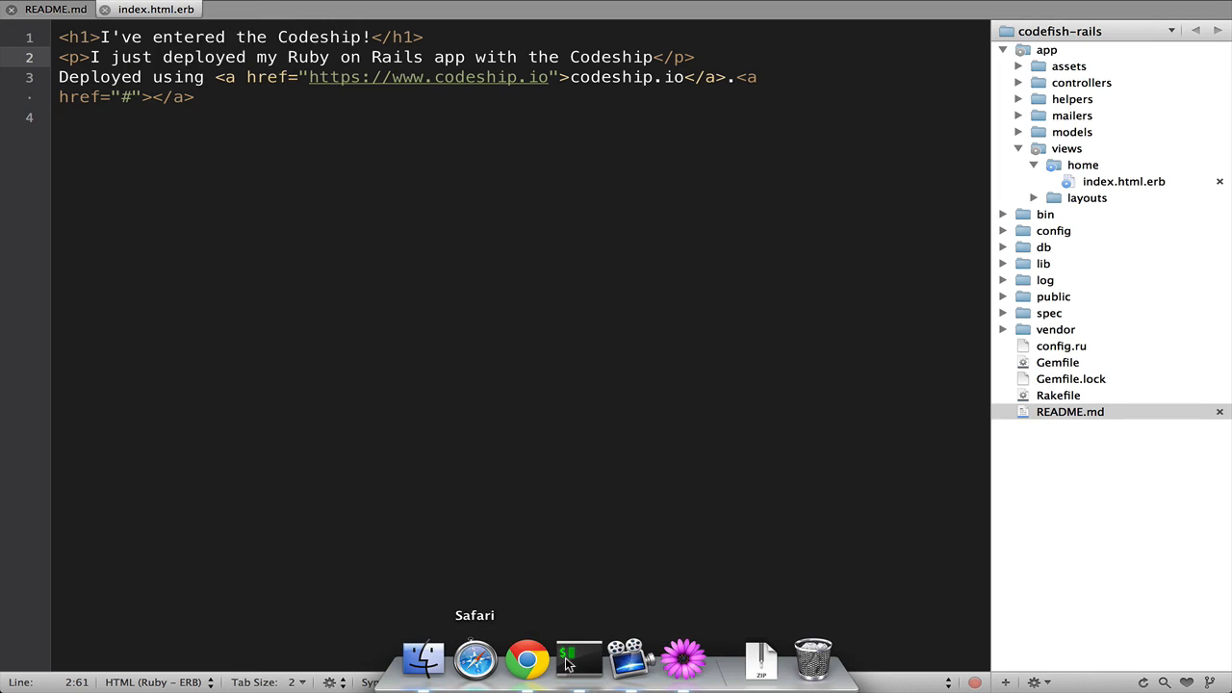
left_click(578, 658)
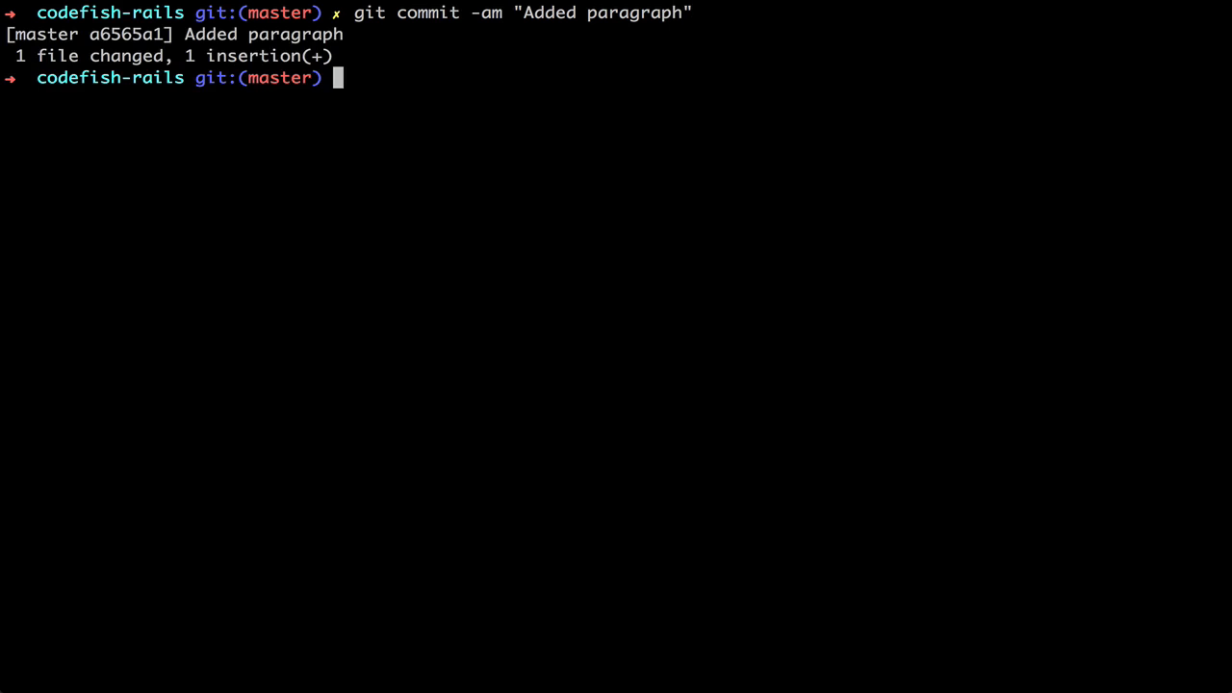
- Push the 'Added paragraph' commit to the remote repository with git push
type("git push")
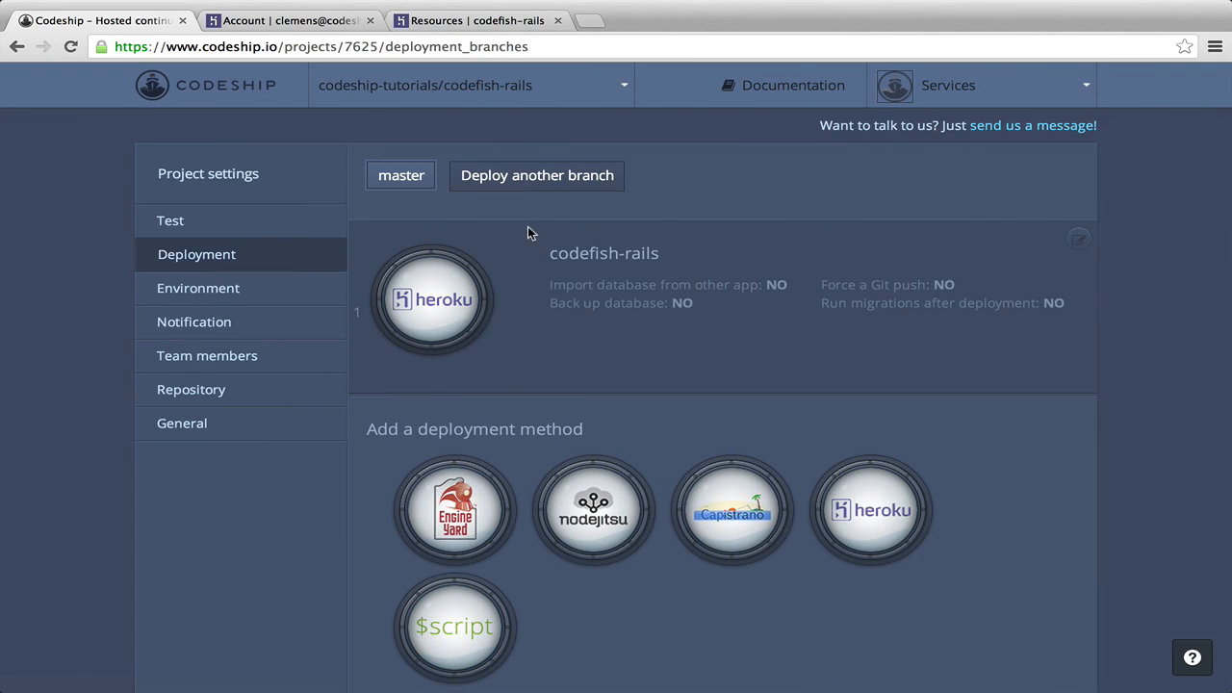
- Switch to the codeship-tutorials/codefish-rails project to see its builds list
left_click(472, 85)
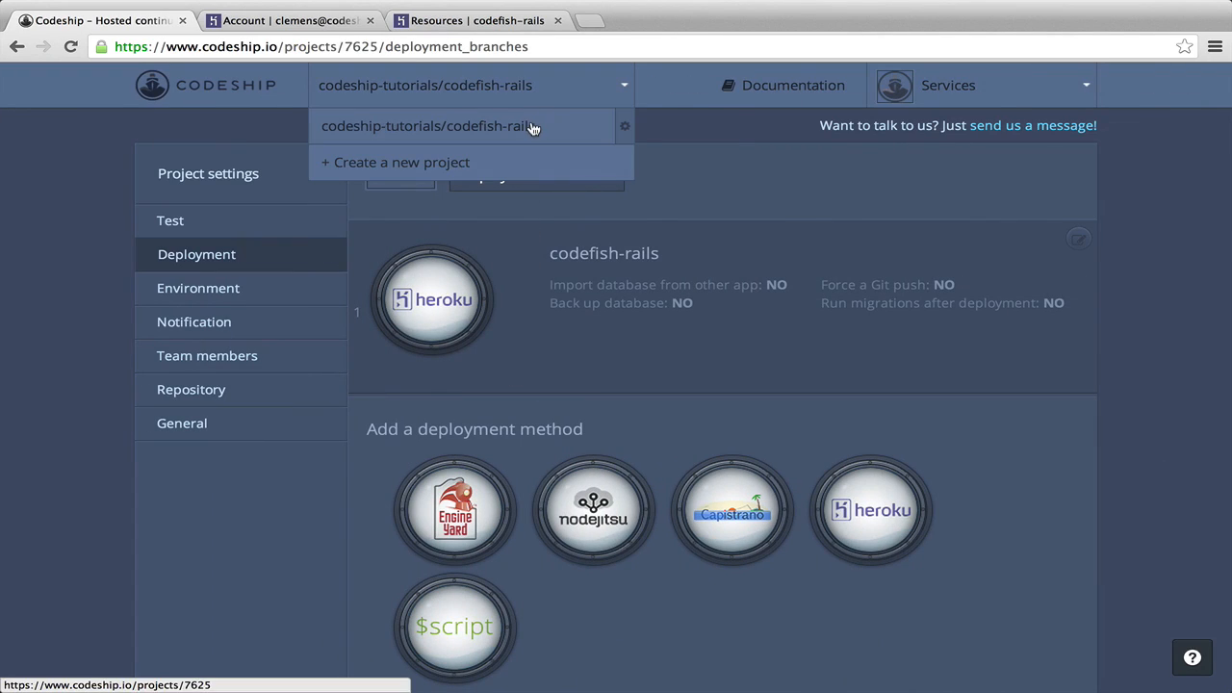
left_click(429, 127)
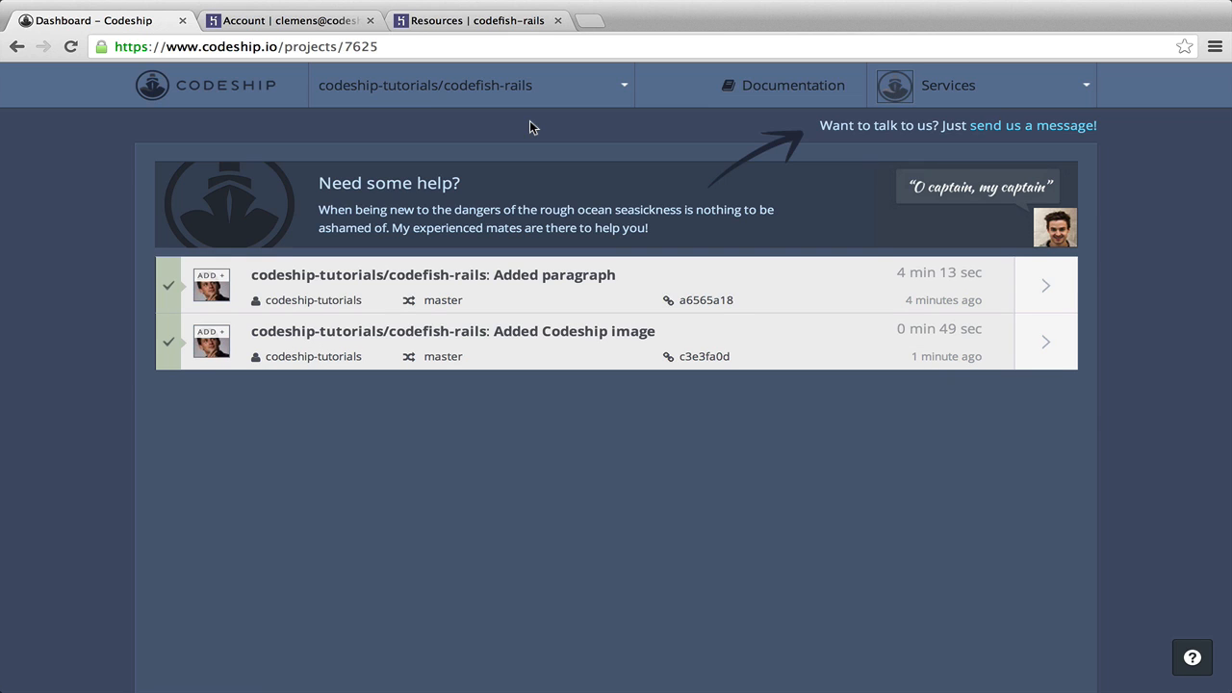
- Enter codefish-rails.herokuapp.com in the address bar to visit the live app
type("c")
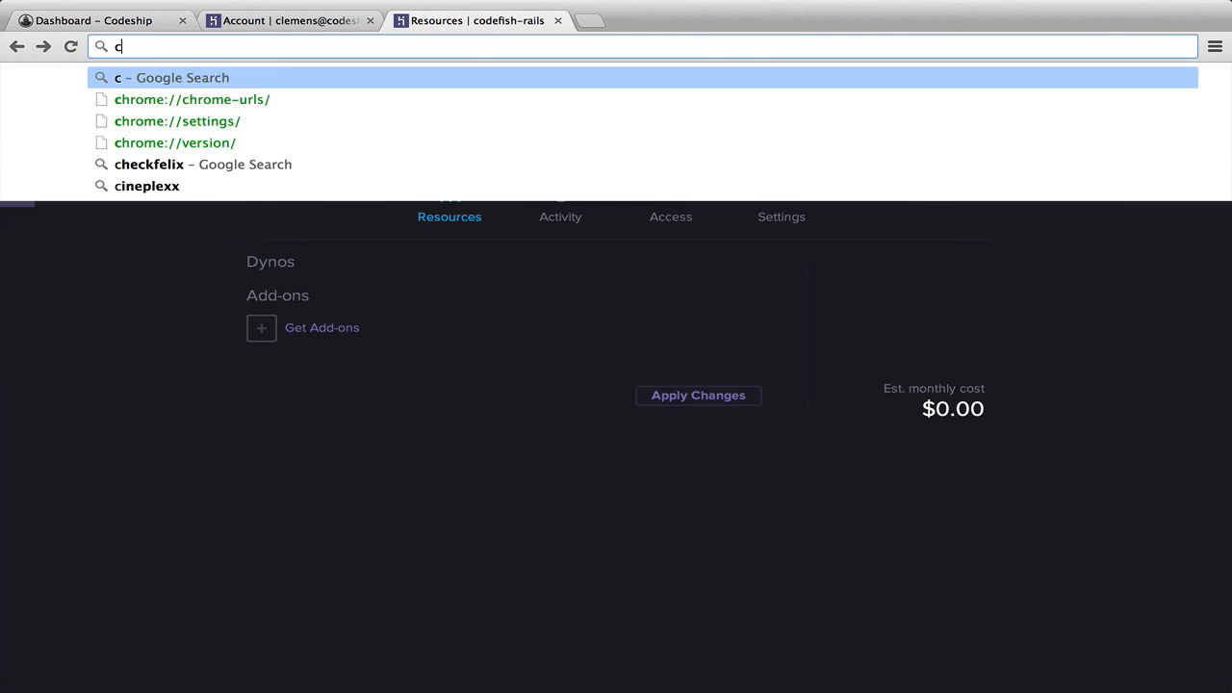
type("odefish-rails.herokua")
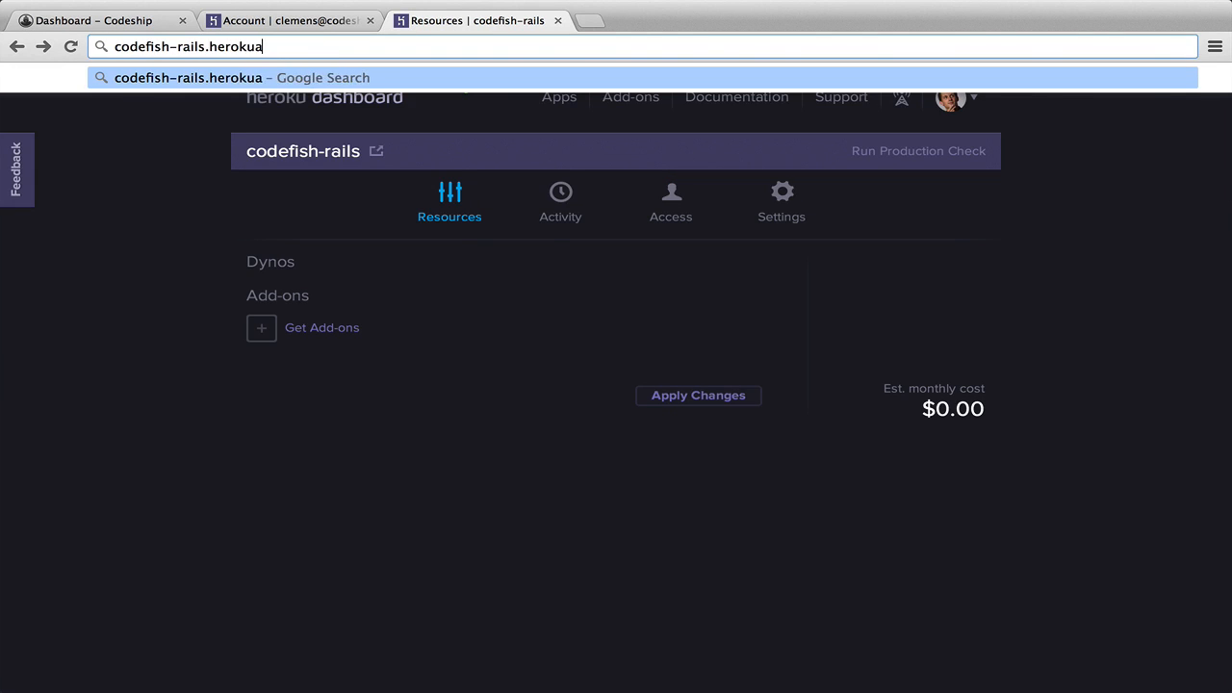